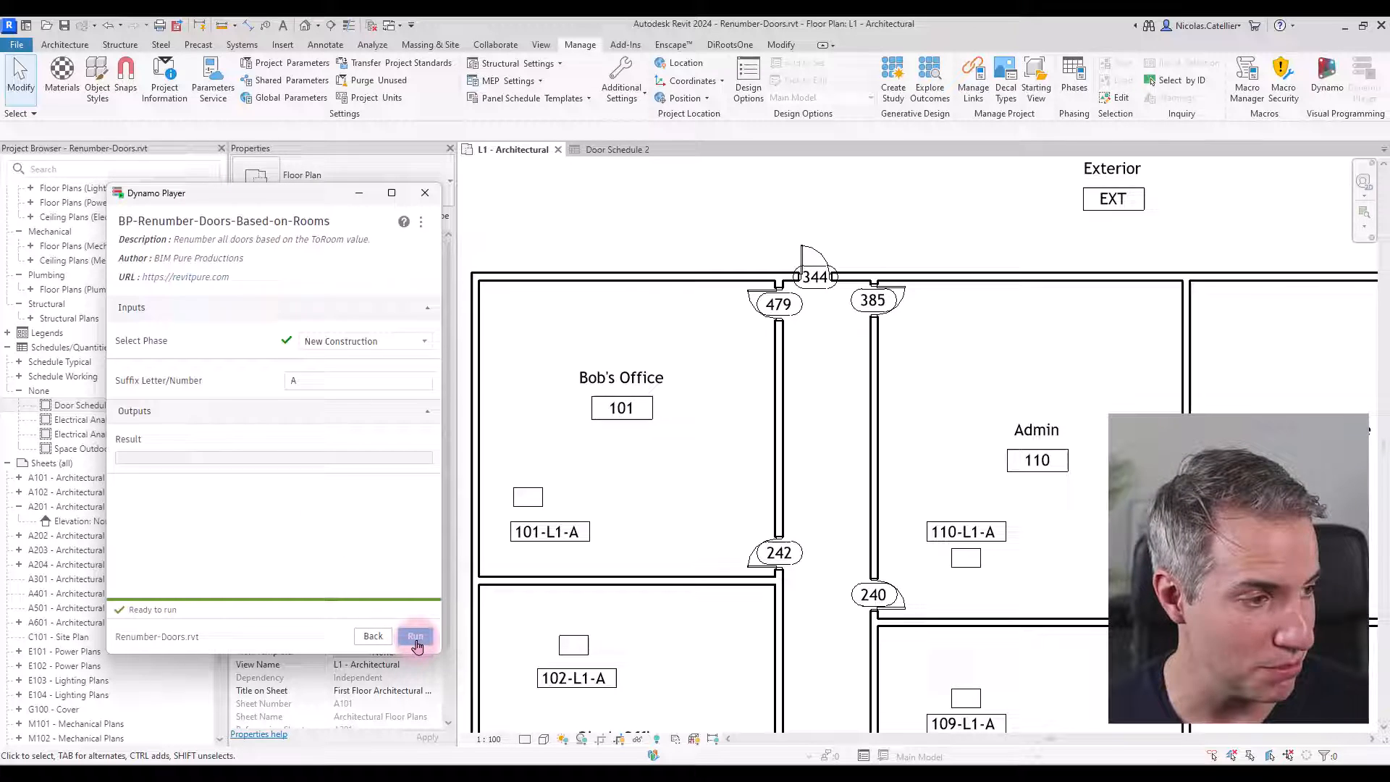
# - Run BP-Renumber-Doors-Based-on-Rooms from Dynamo Player, then launch Dynamo from the Manage ribbon
pyautogui.click(416, 637)
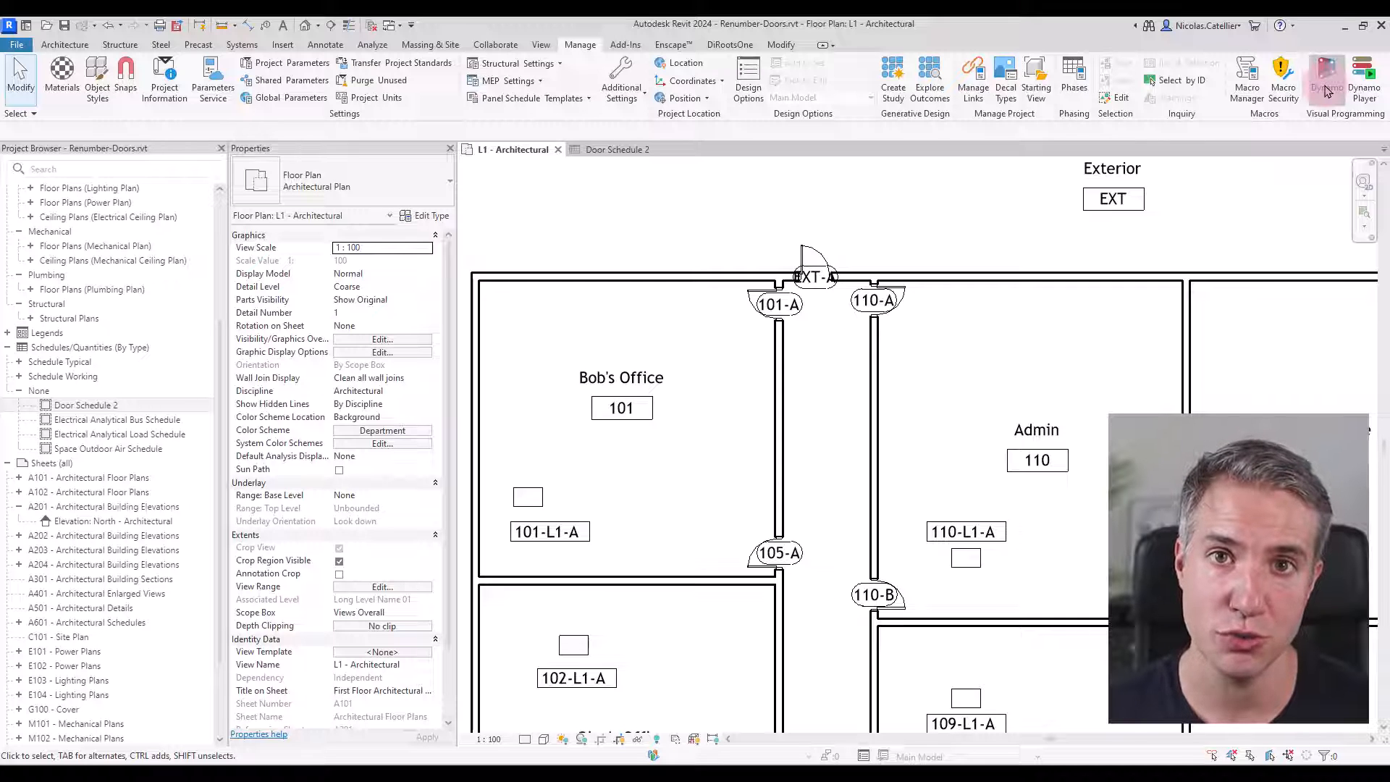
pyautogui.click(1326, 80)
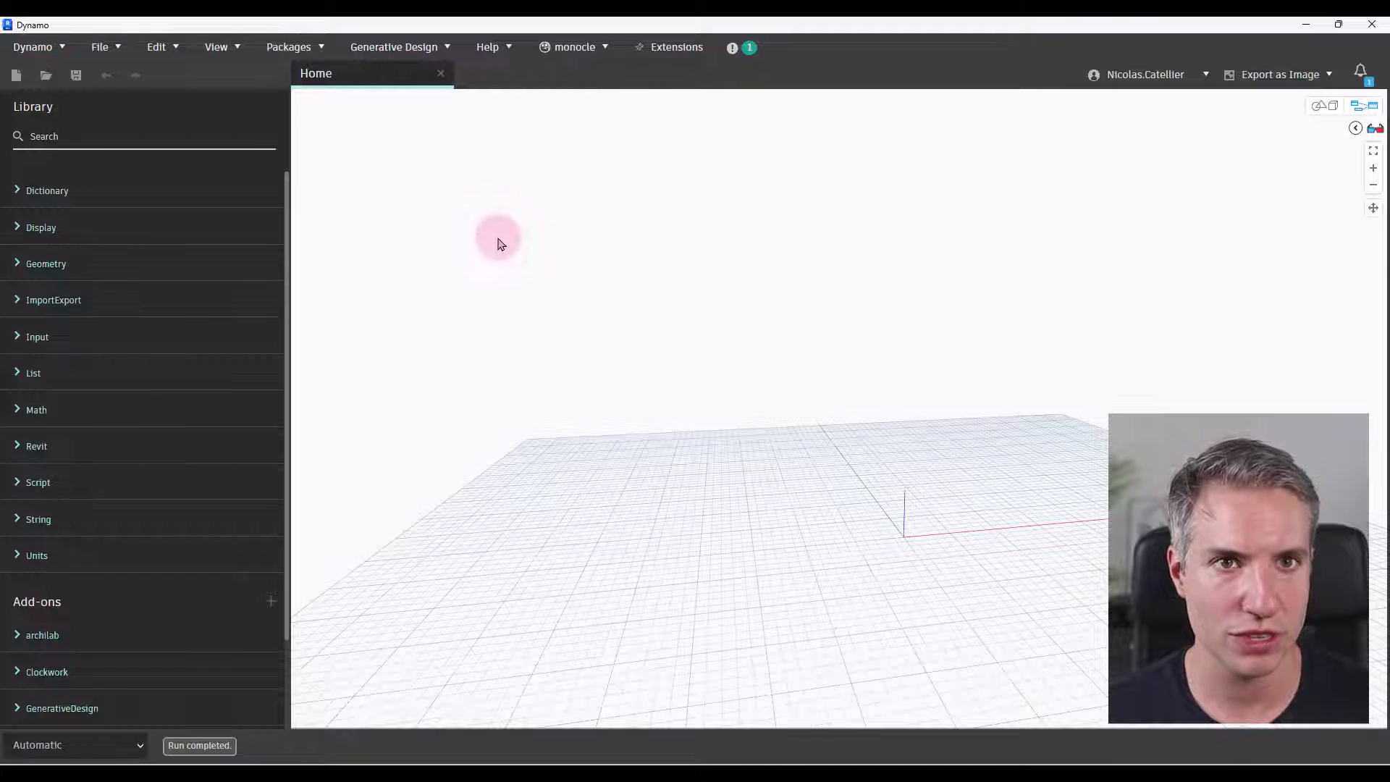
# - Add a Categories node set to Doors feeding an All Elements of Category node
pyautogui.rightClick(559, 322)
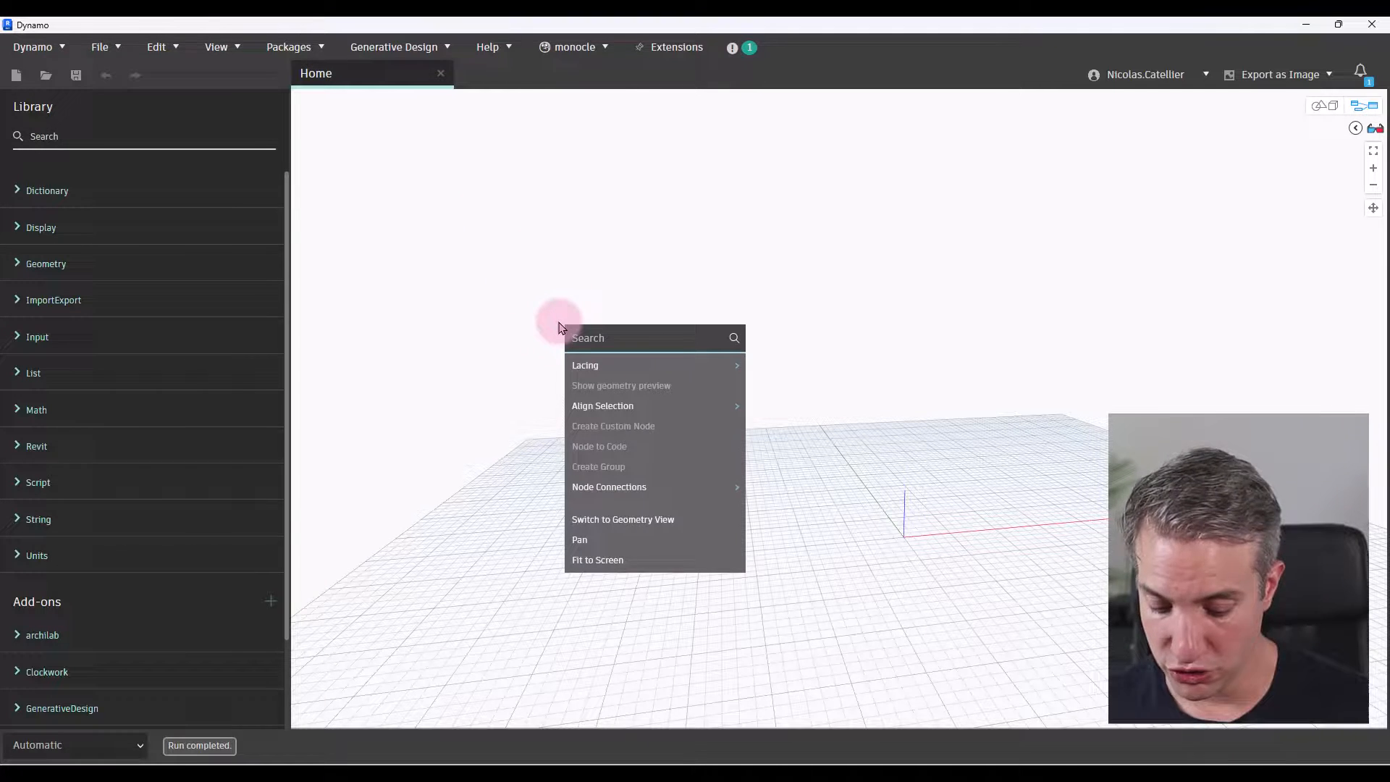
pyautogui.write('c')
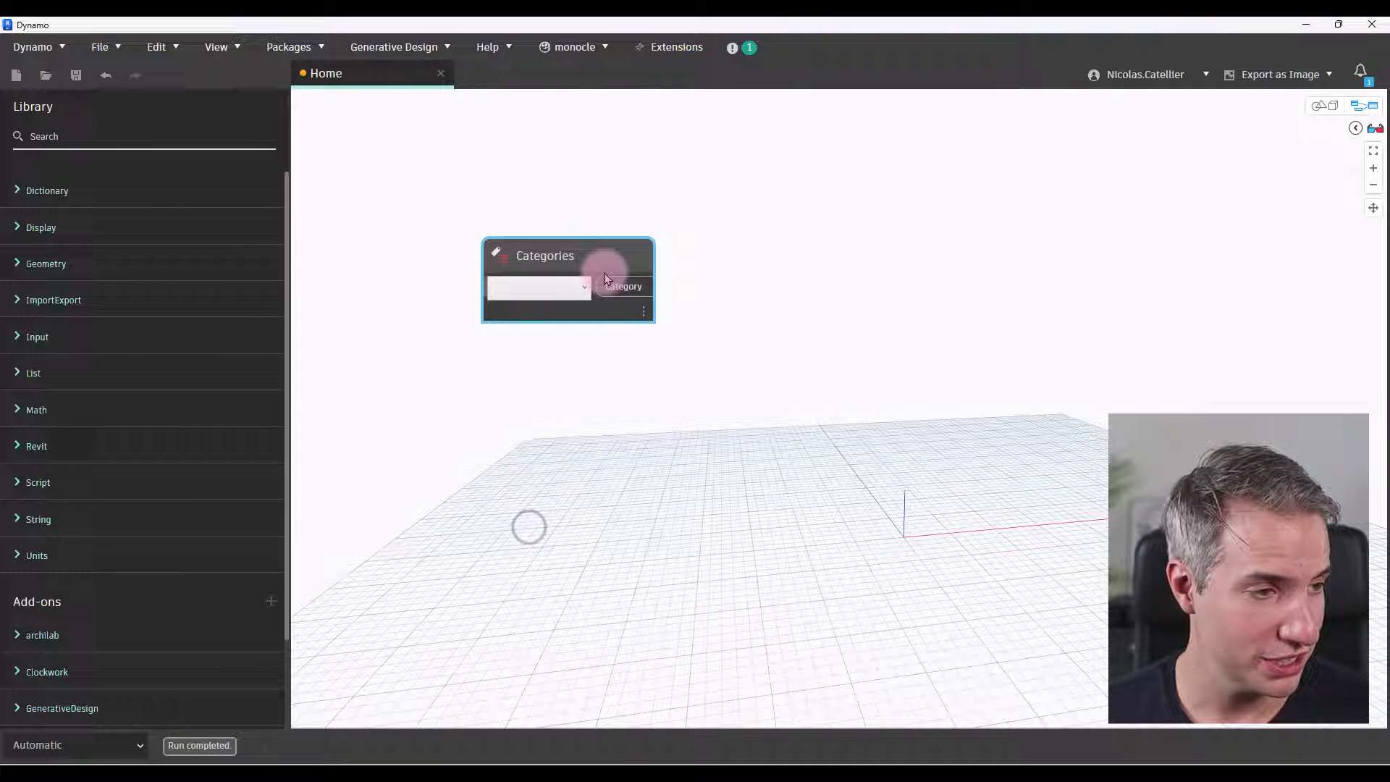
pyautogui.click(538, 286)
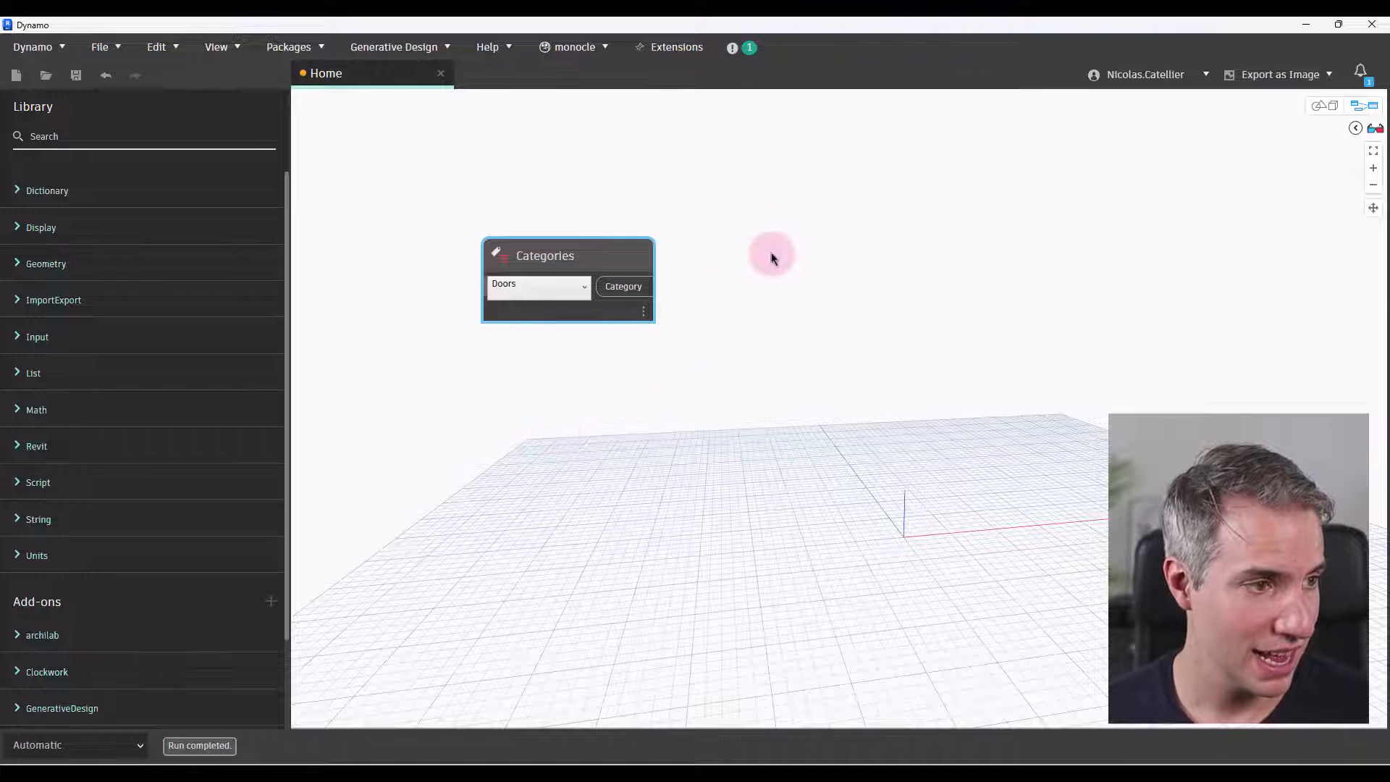
pyautogui.rightClick(774, 251)
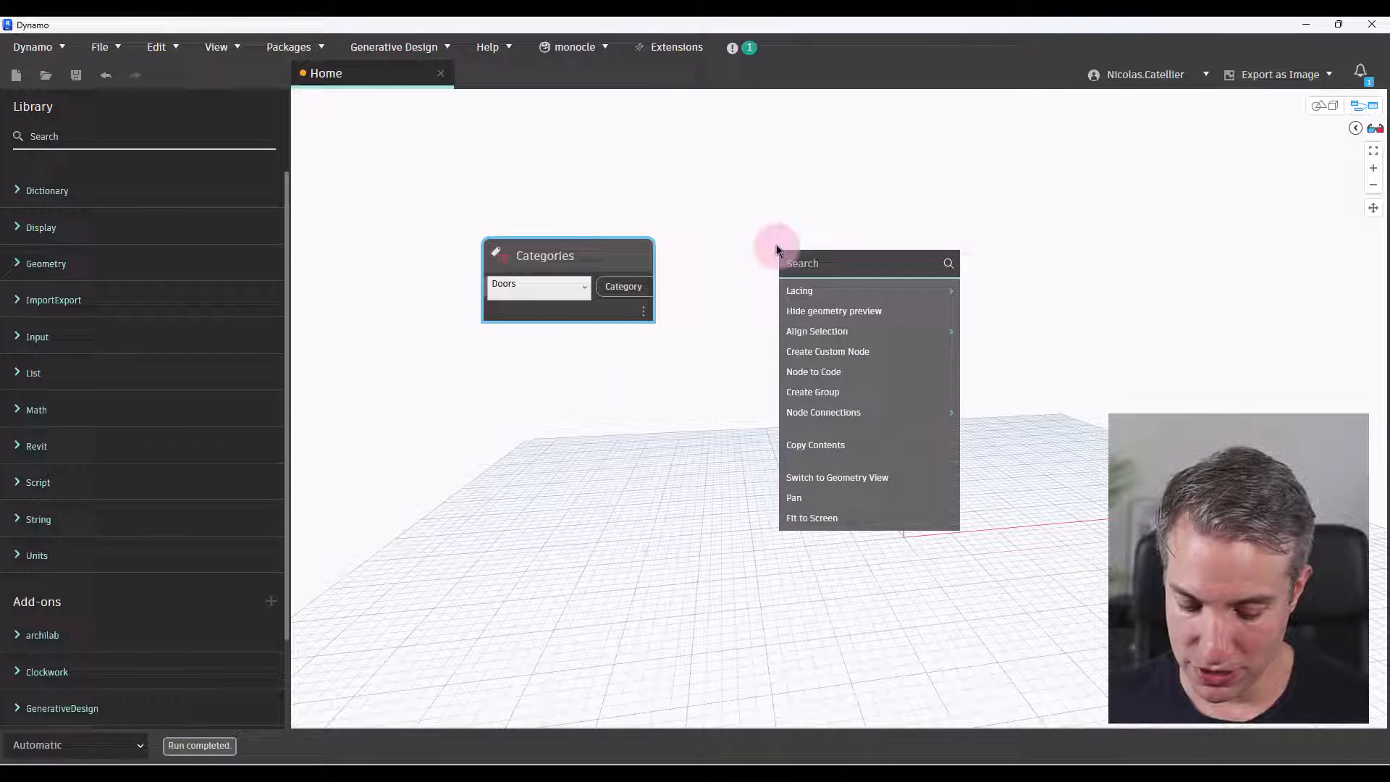
pyautogui.write('all elements')
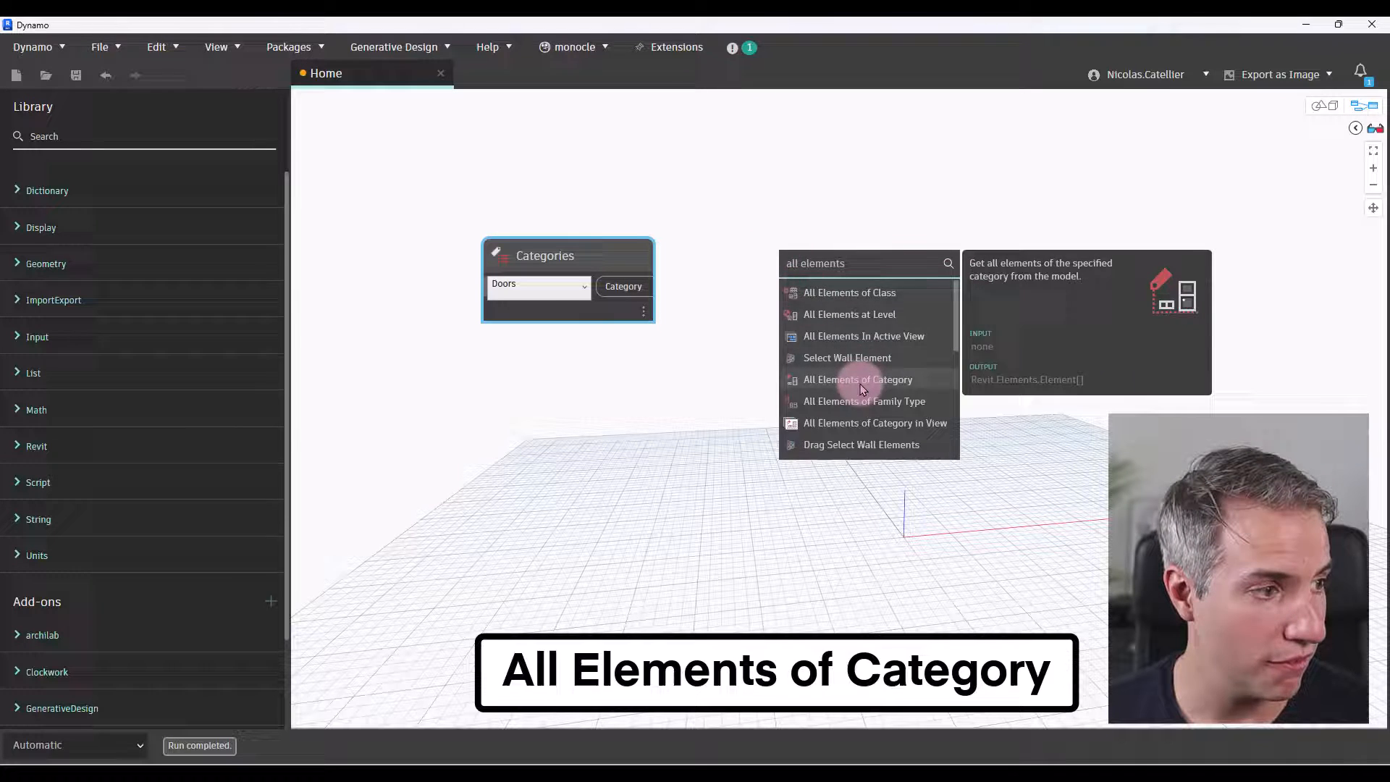
pyautogui.click(856, 380)
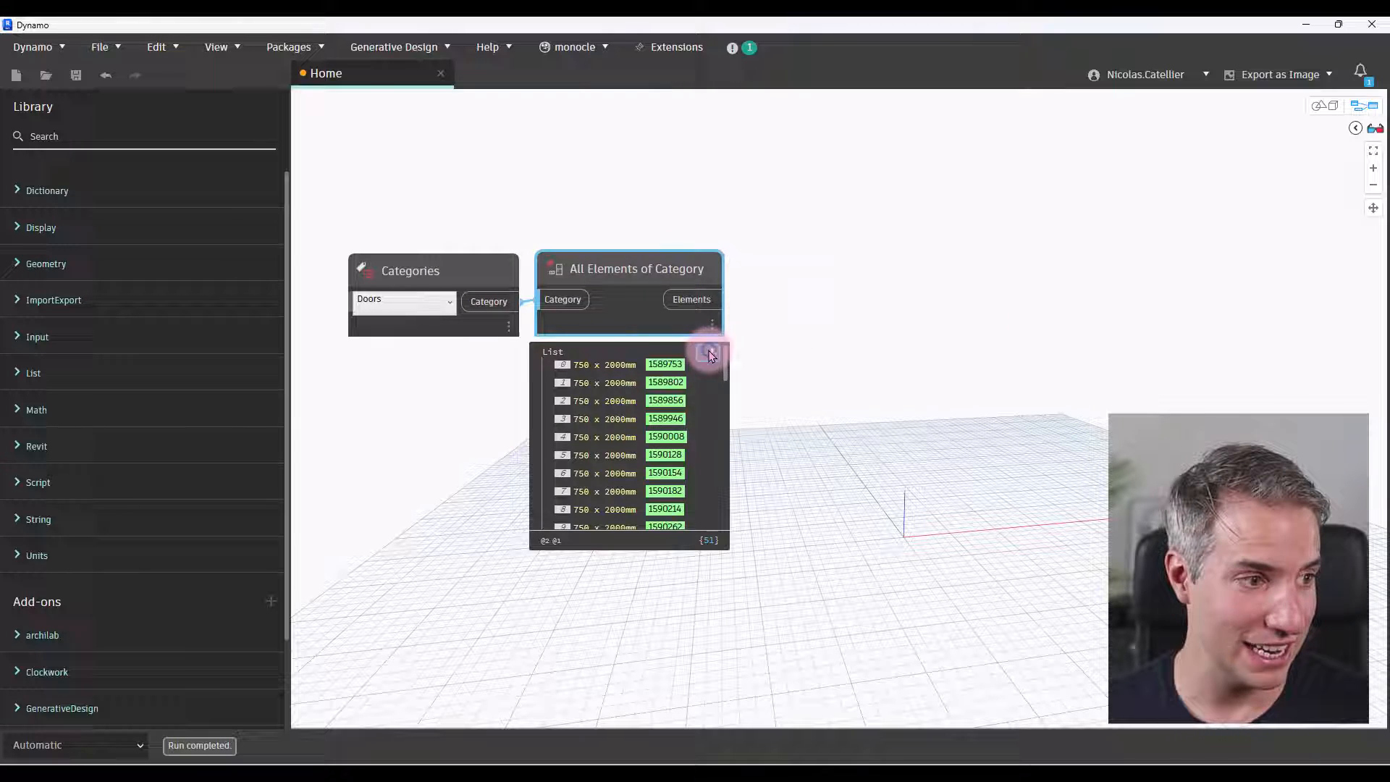
pyautogui.scroll(-3)
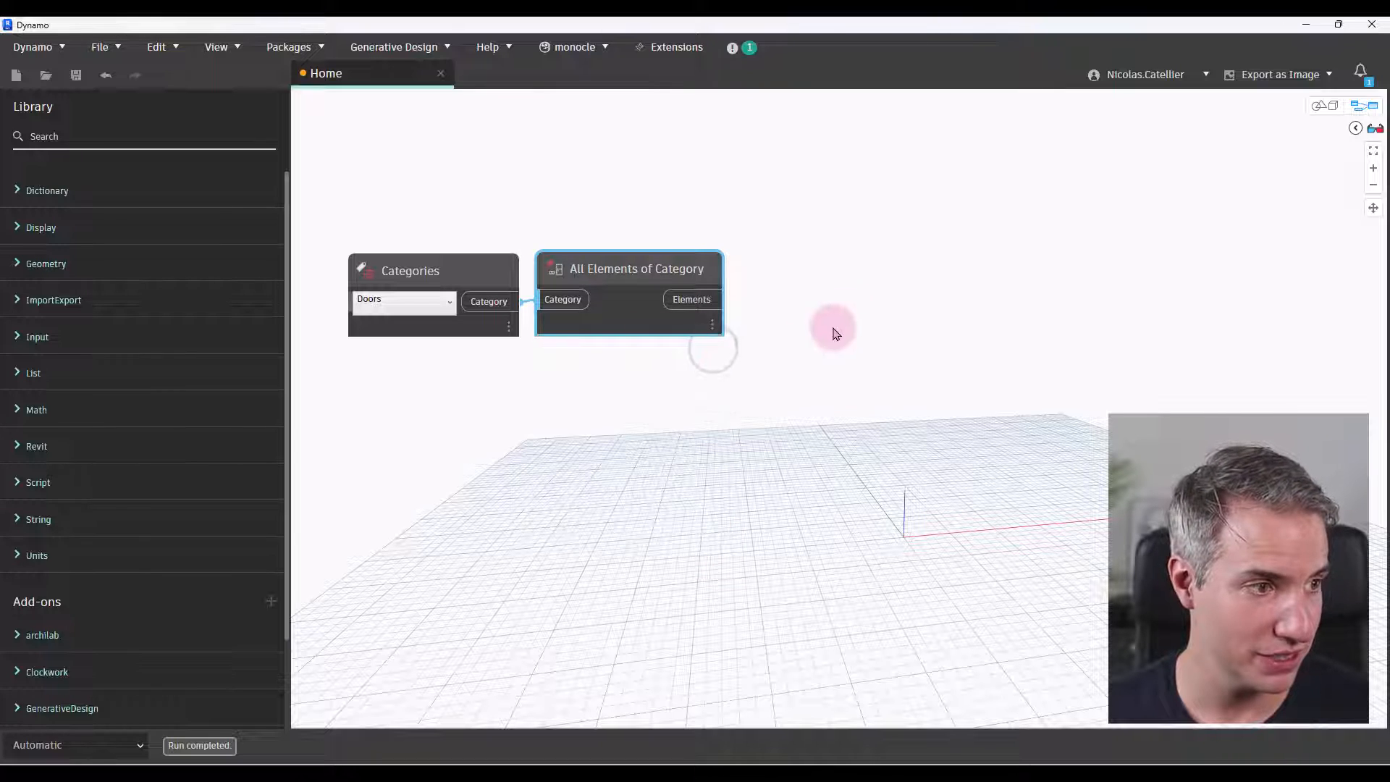
pyautogui.moveTo(855, 323)
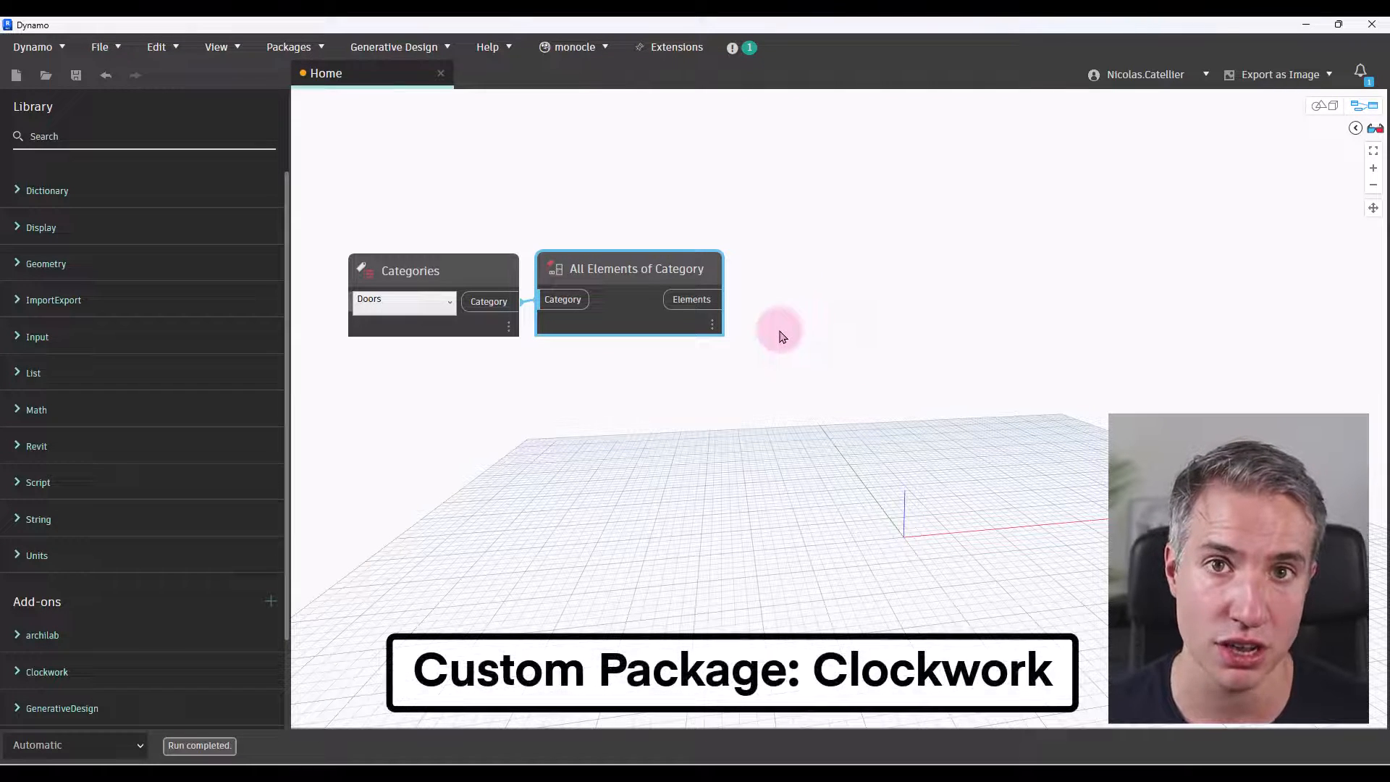
pyautogui.click(288, 47)
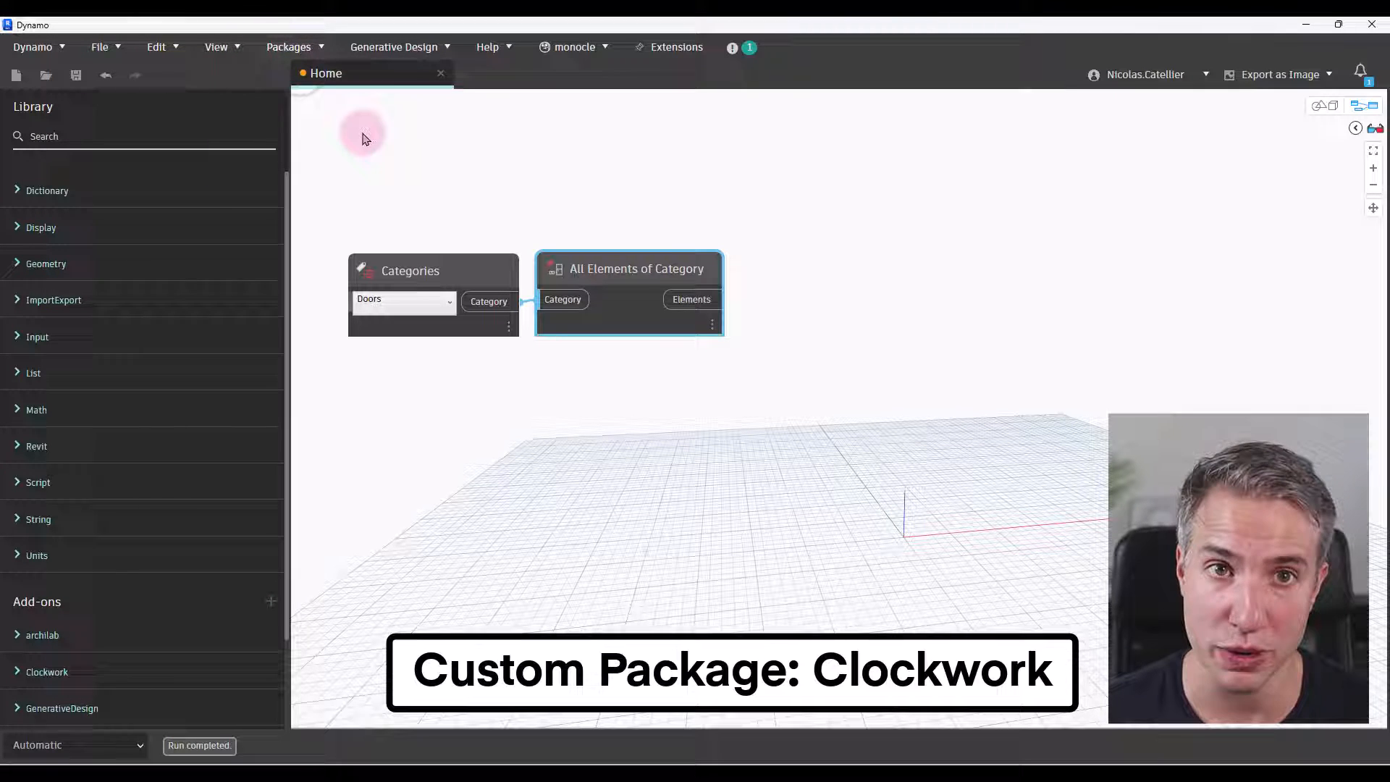
pyautogui.click(288, 46)
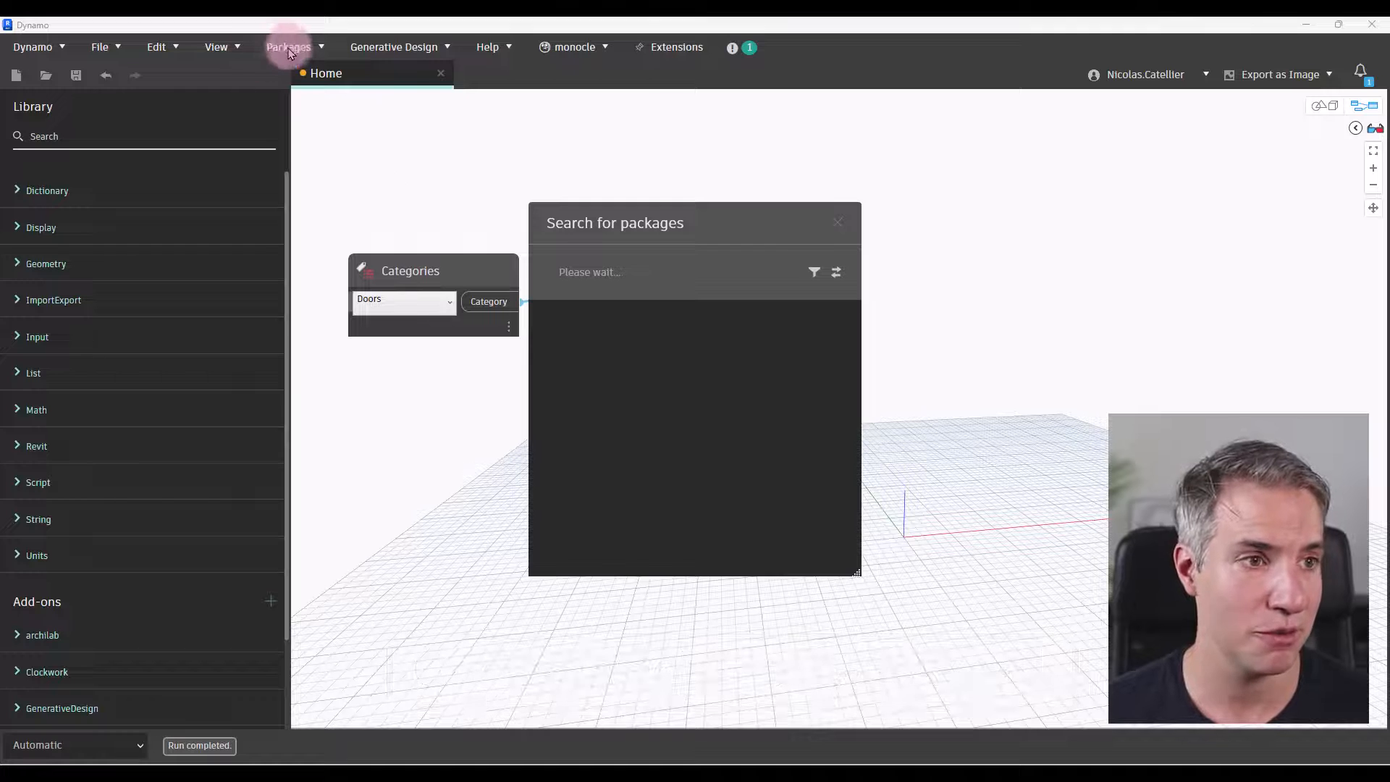
pyautogui.moveTo(714, 226)
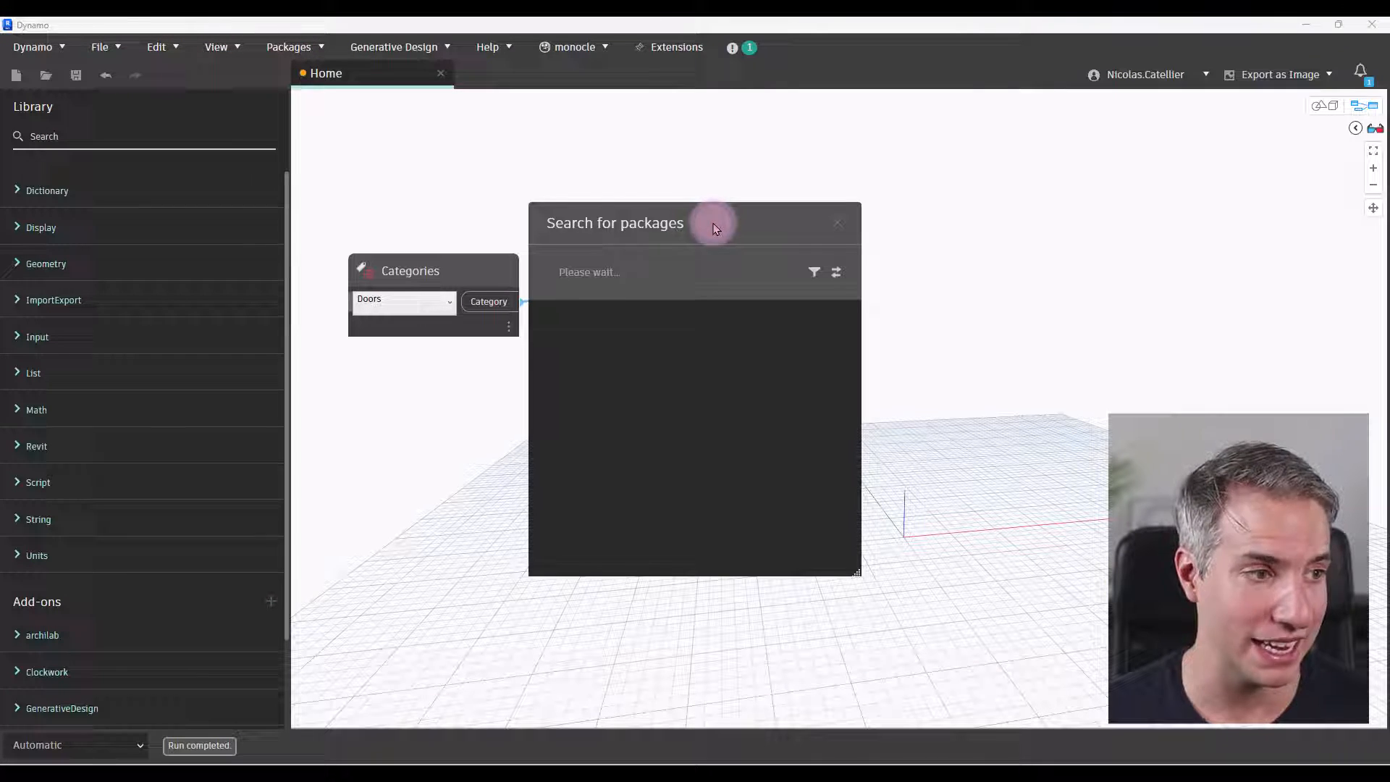
pyautogui.write('clockwork')
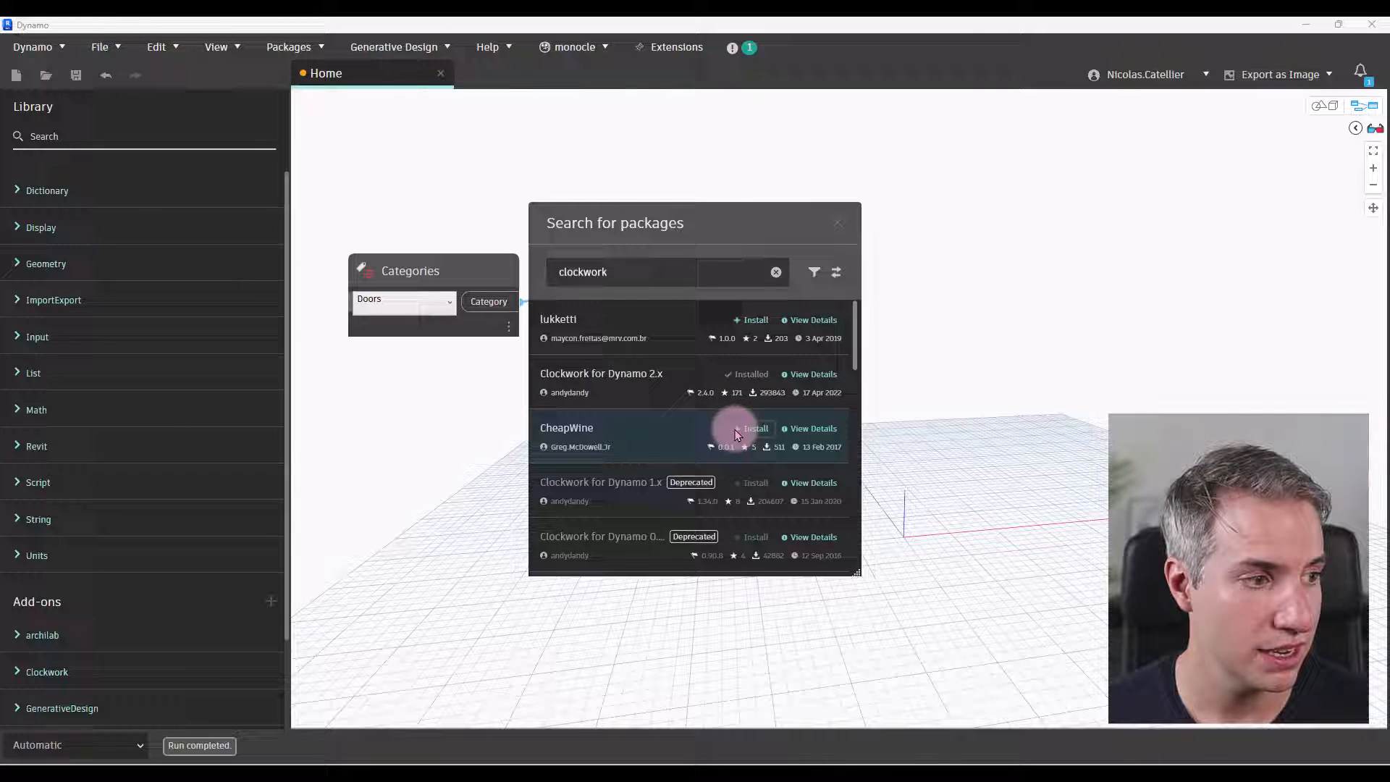
pyautogui.click(835, 223)
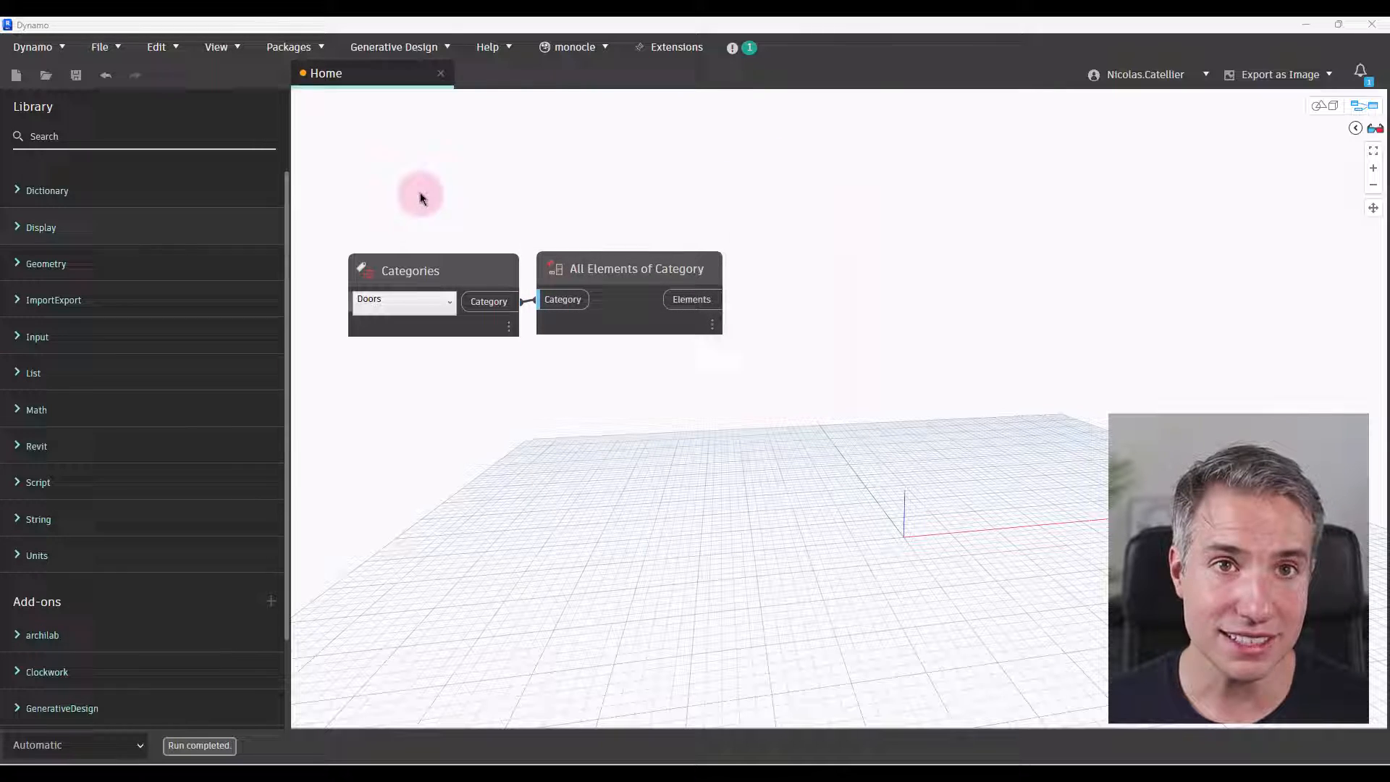
# - Add a Door.Rooms node to find each door's from-room and to-room
pyautogui.rightClick(792, 339)
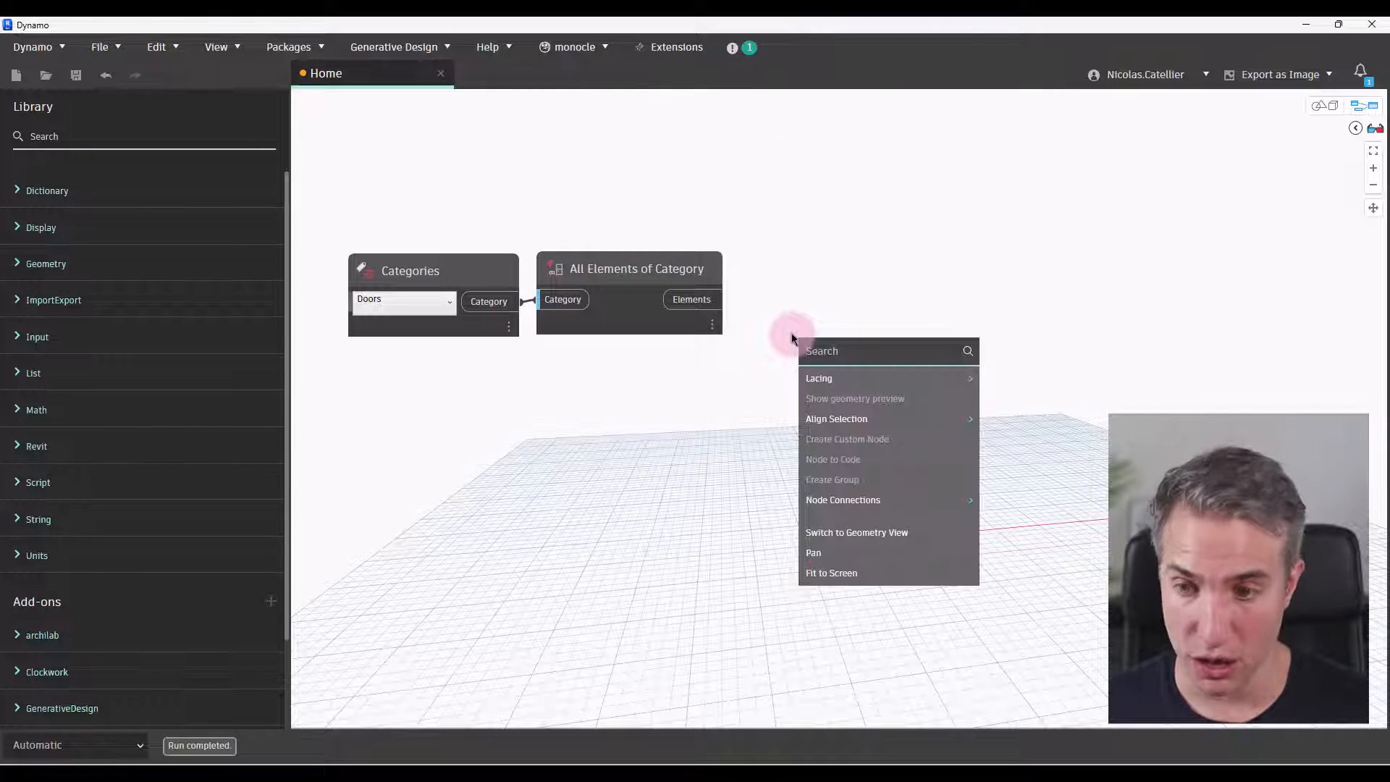
pyautogui.write('door.rooms')
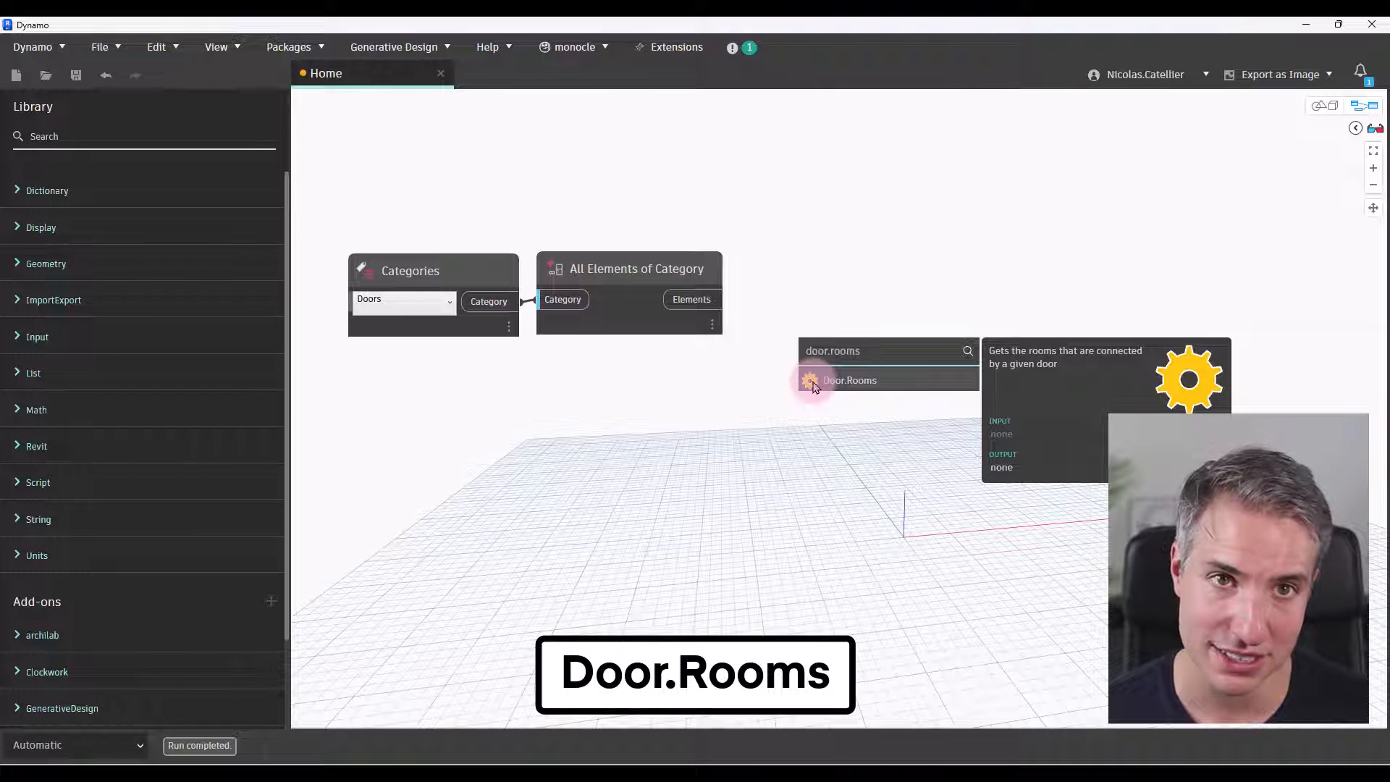
pyautogui.click(848, 380)
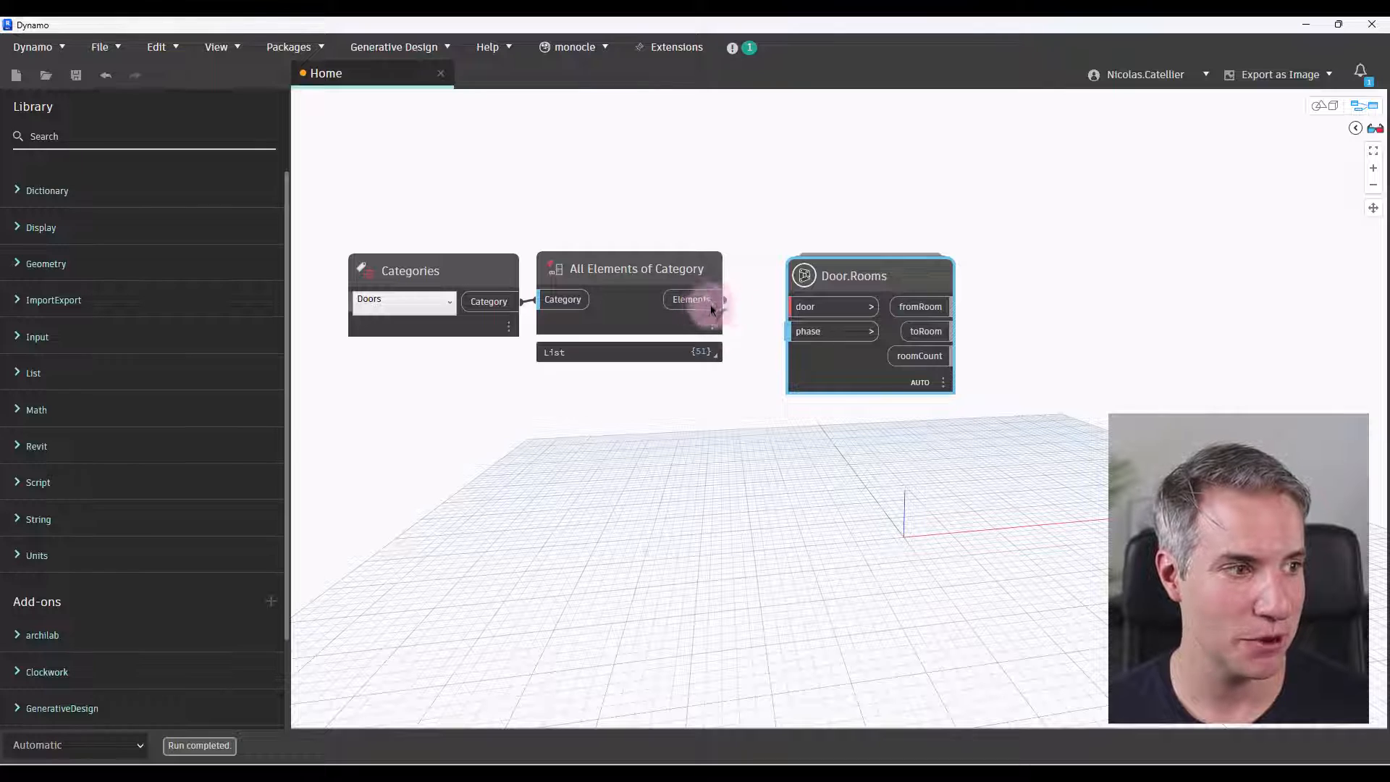
# - Add a Select Phase node set to New Construction and feed it to Door.Rooms
pyautogui.rightClick(648, 380)
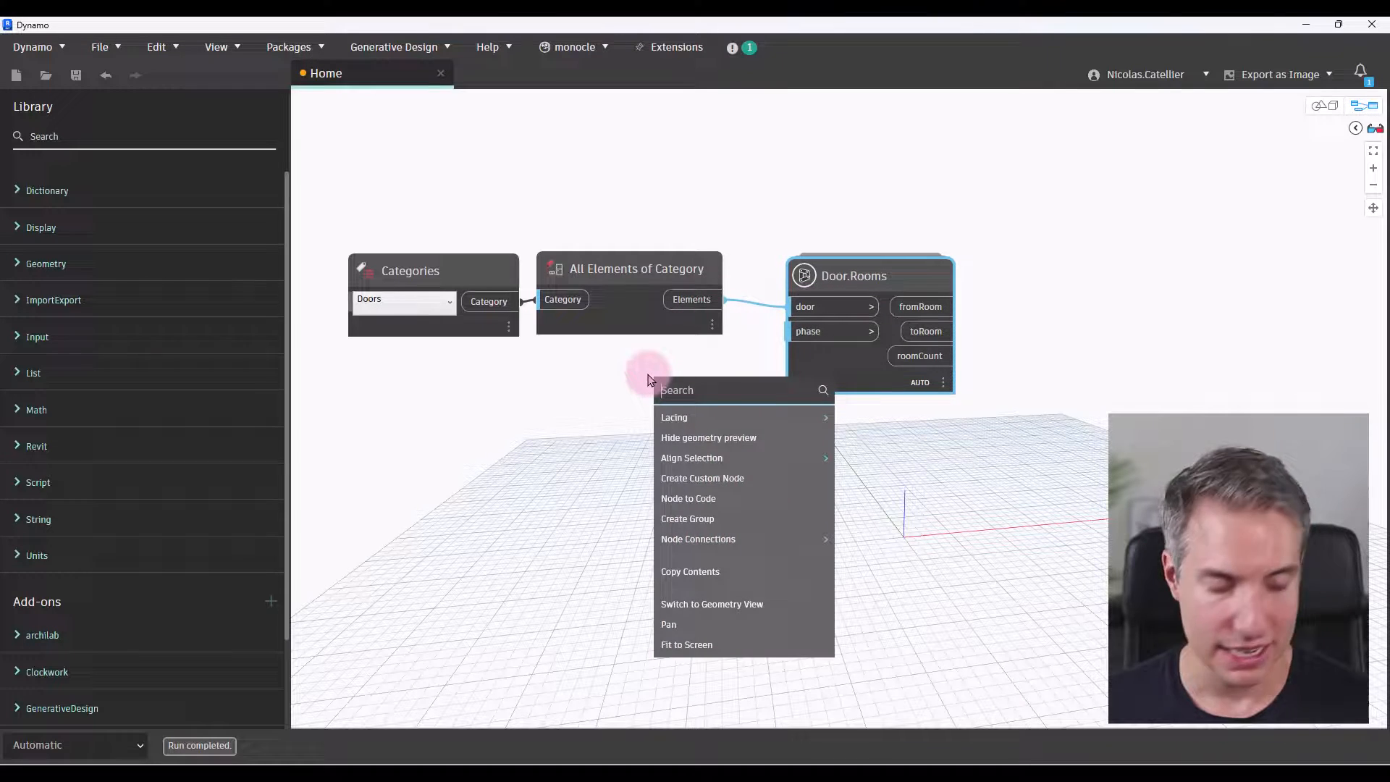
pyautogui.write('select')
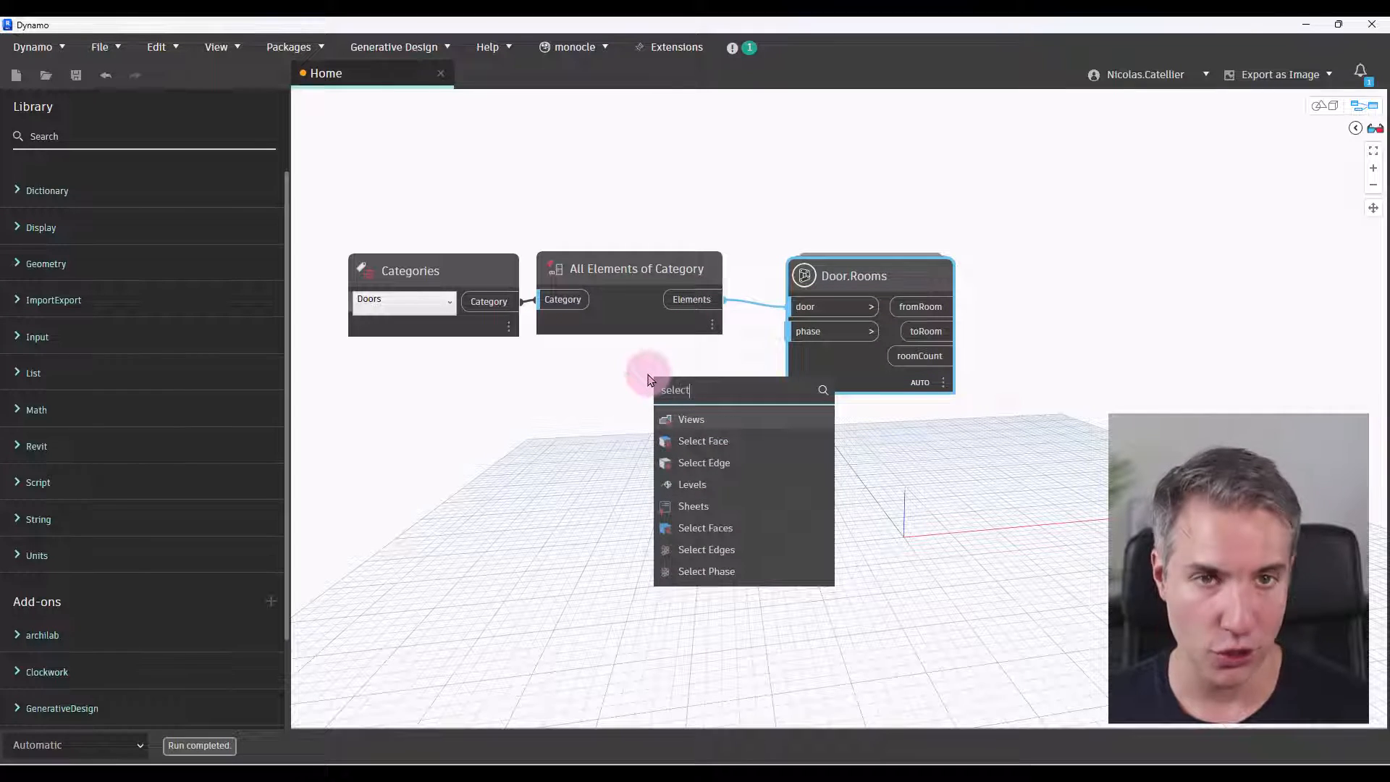
pyautogui.click(707, 570)
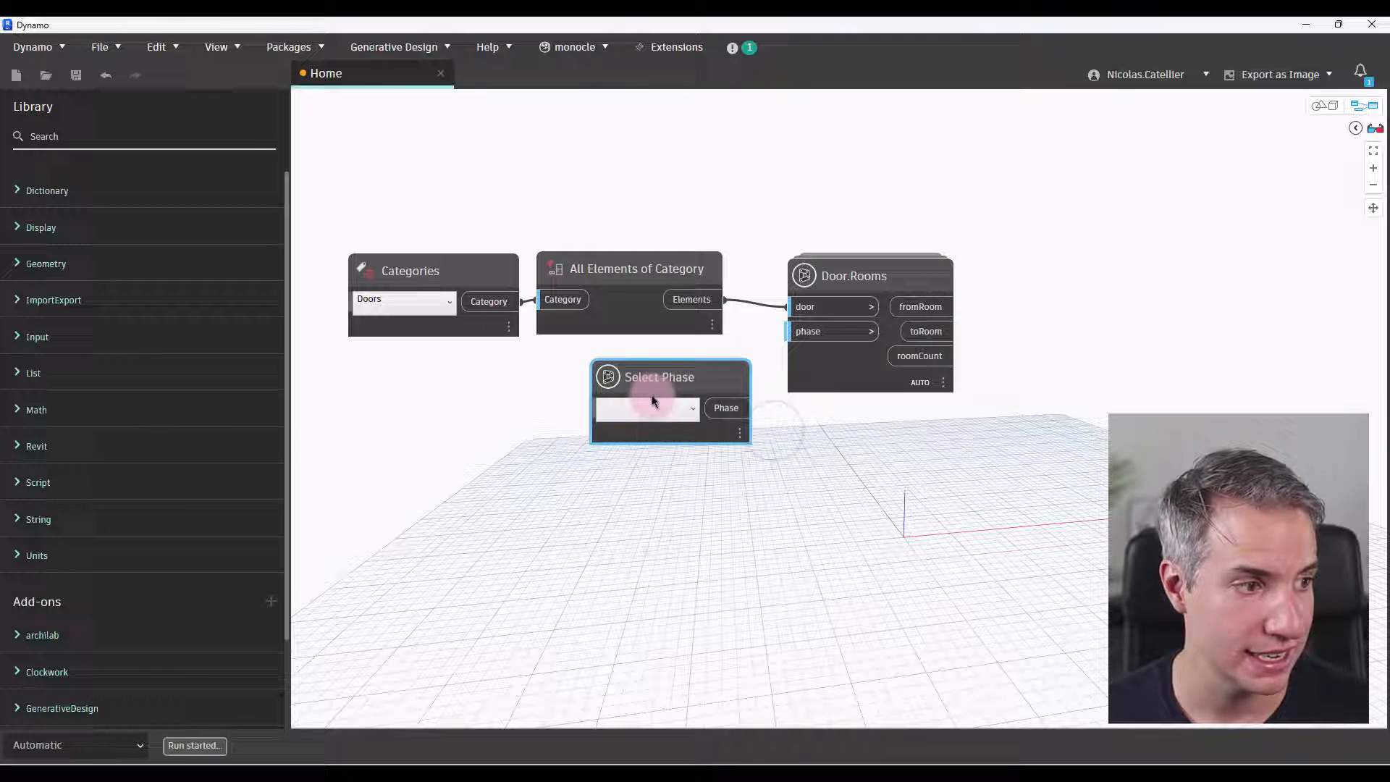
pyautogui.click(647, 408)
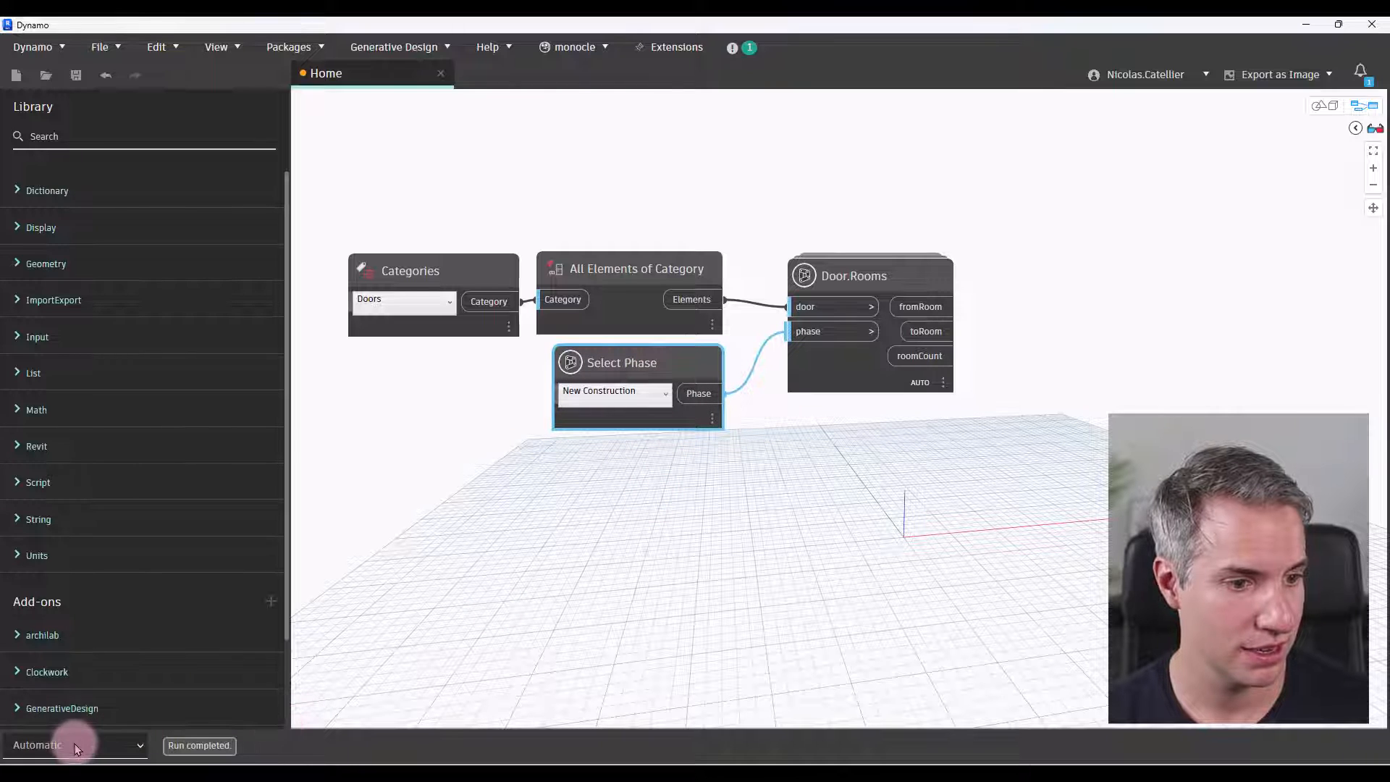
pyautogui.moveTo(75, 744)
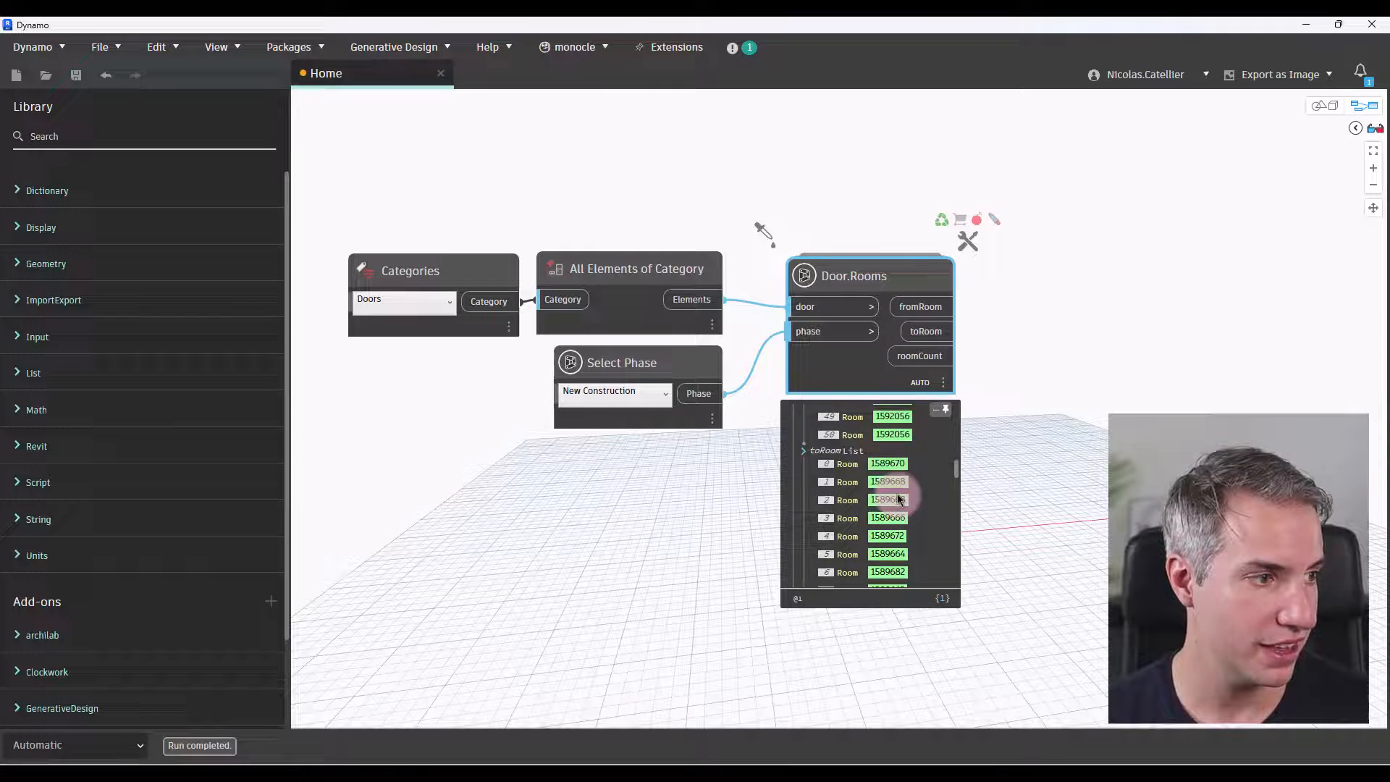
pyautogui.scroll(-3)
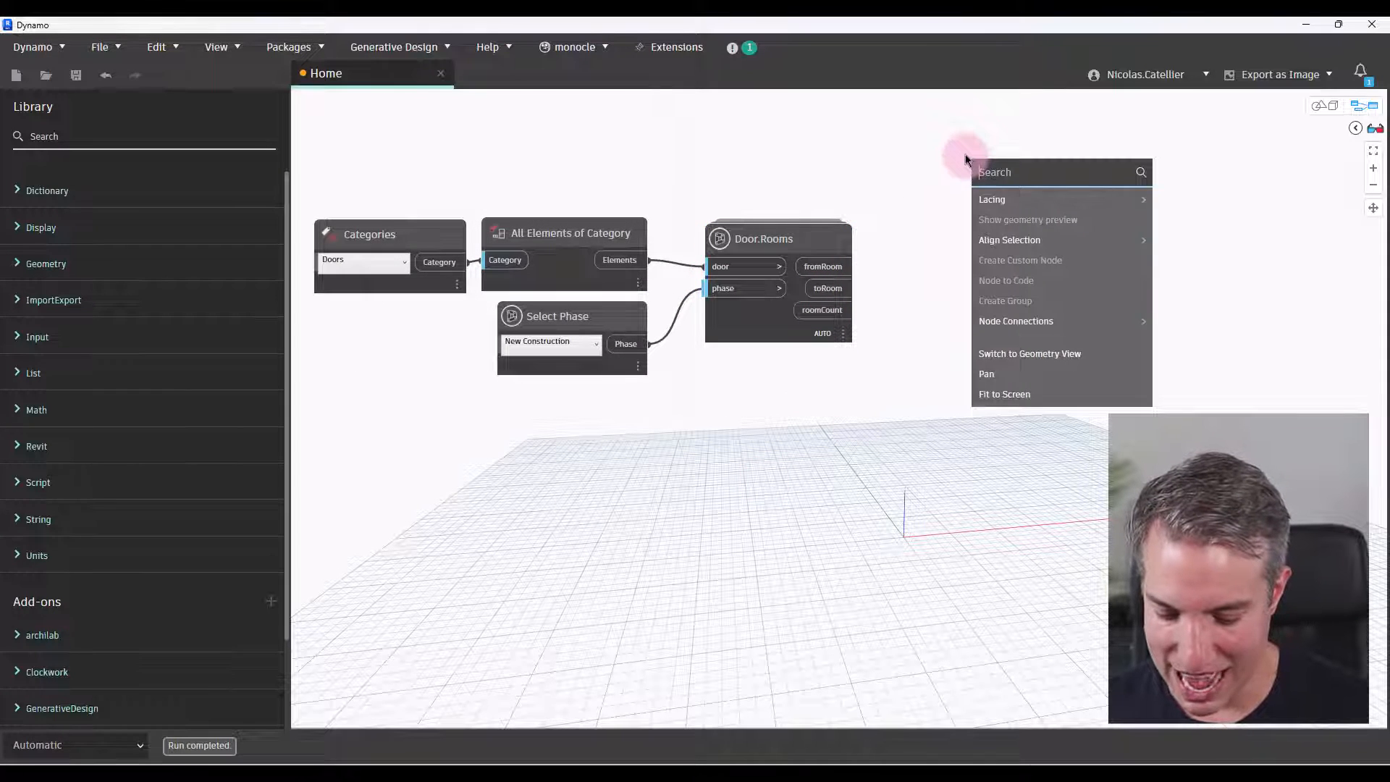
# - Add List.GroupByKey taking the door elements as list and their to-room values as keys
pyautogui.write('groupby')
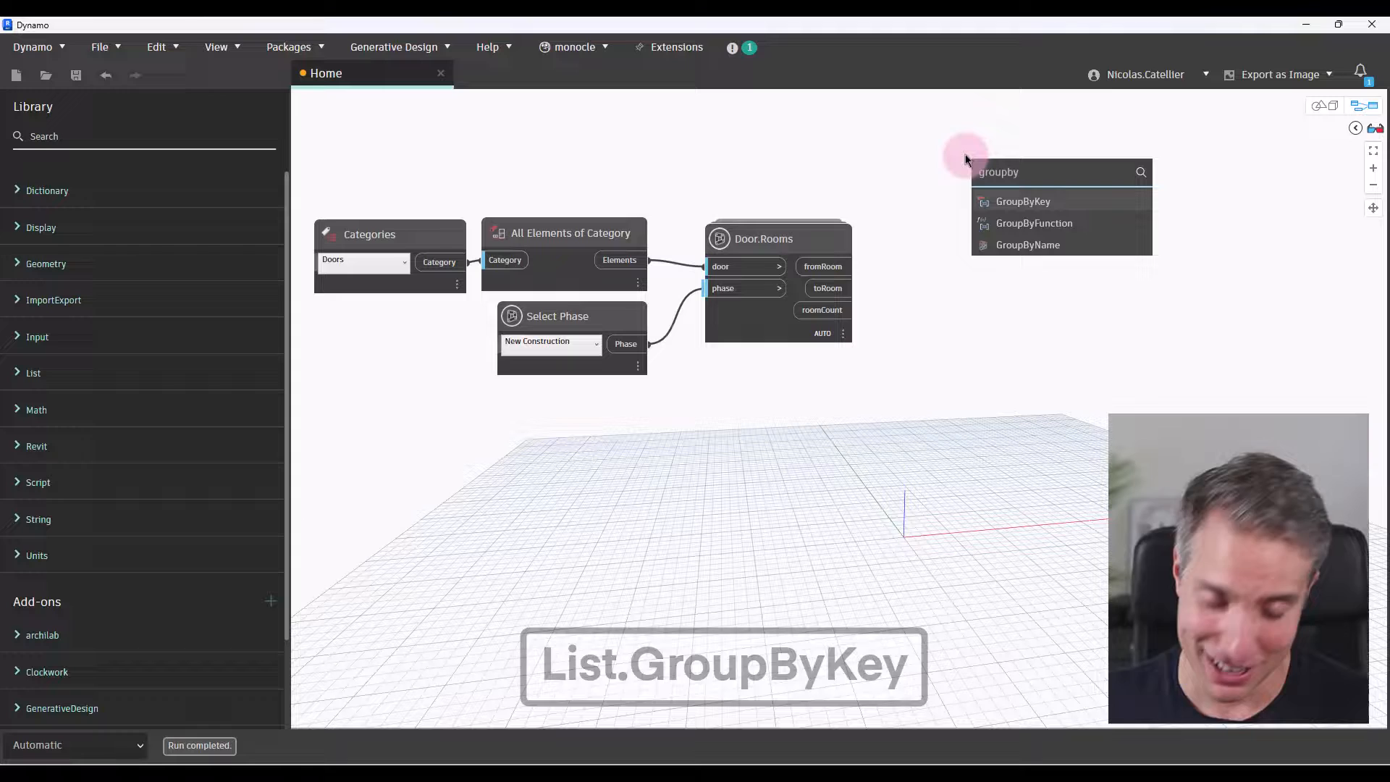
pyautogui.click(1022, 201)
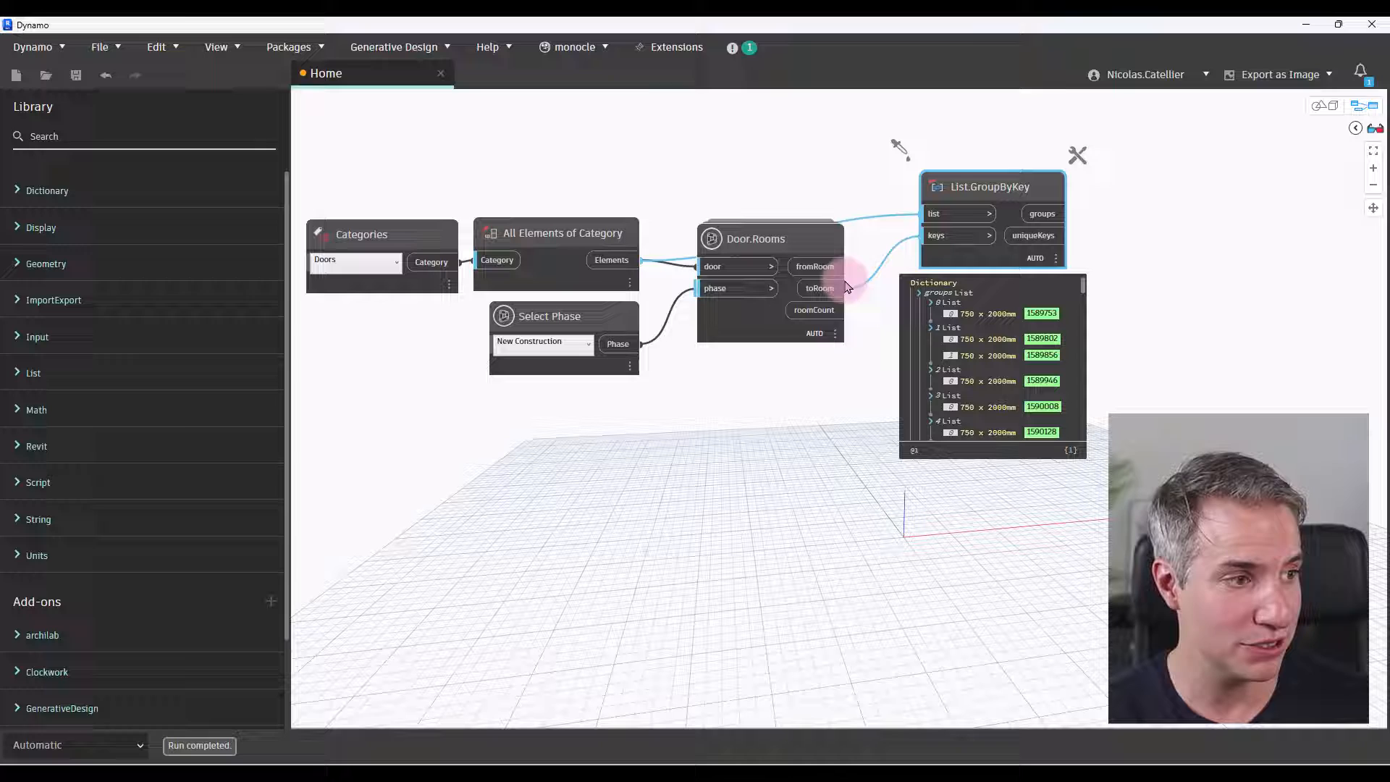
pyautogui.scroll(-3)
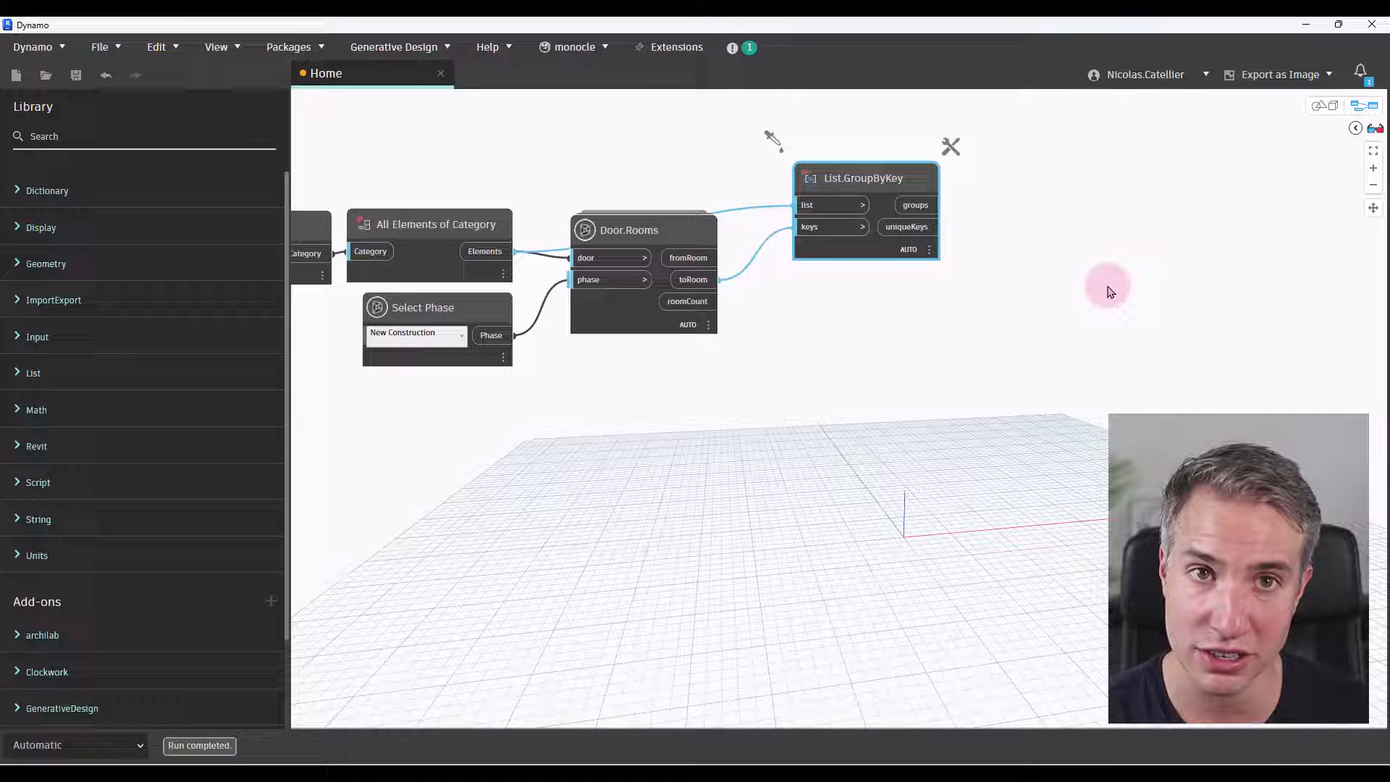
# - Add a Sequence node beside List.GroupByKey and preview its default output list
pyautogui.rightClick(1091, 239)
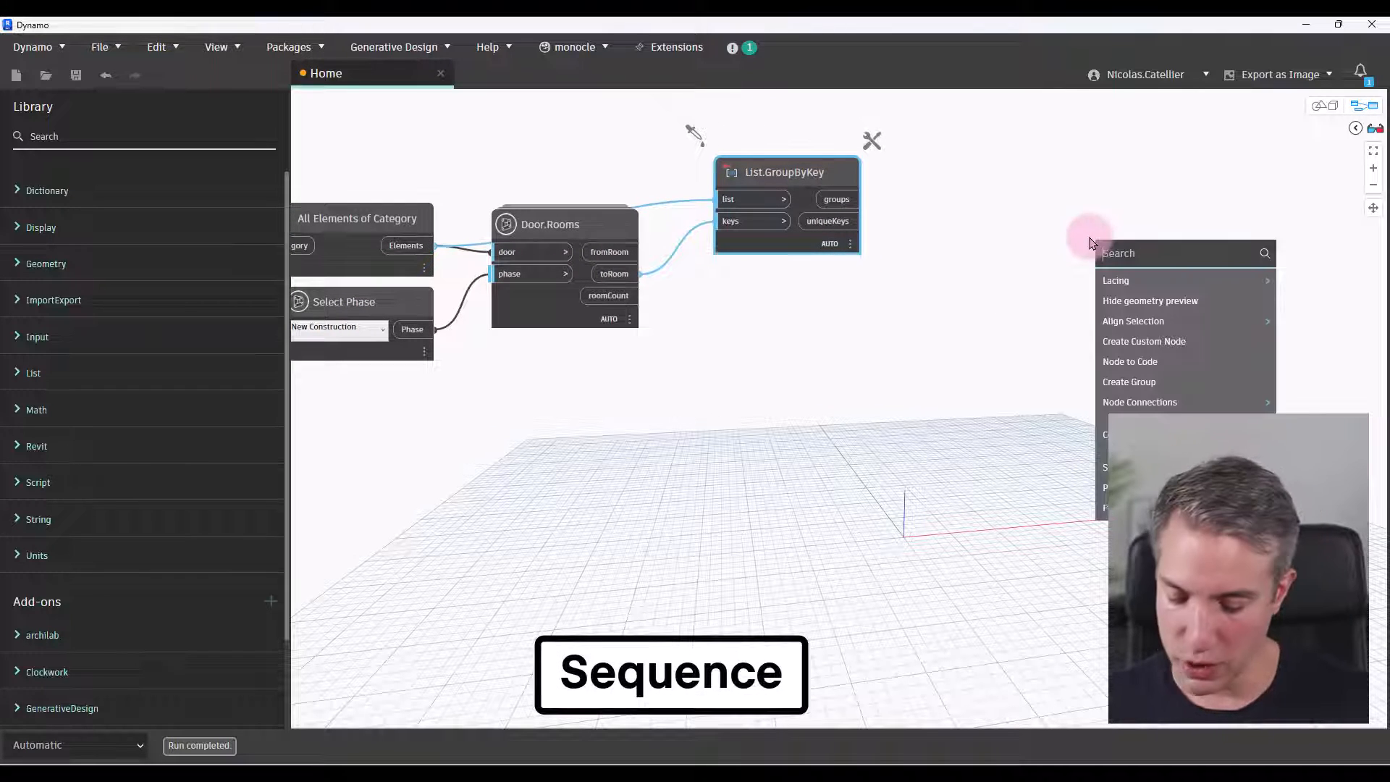
pyautogui.write('sequence')
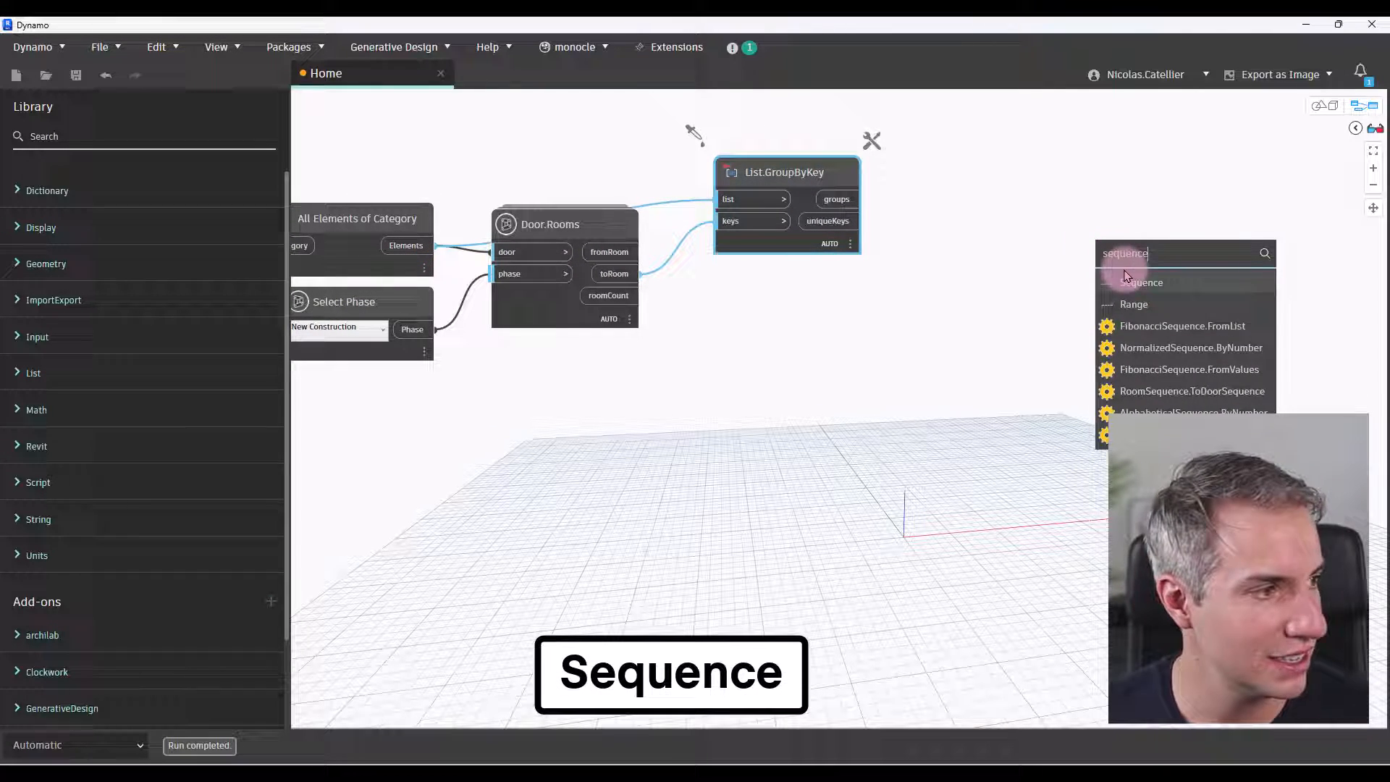
pyautogui.click(1142, 282)
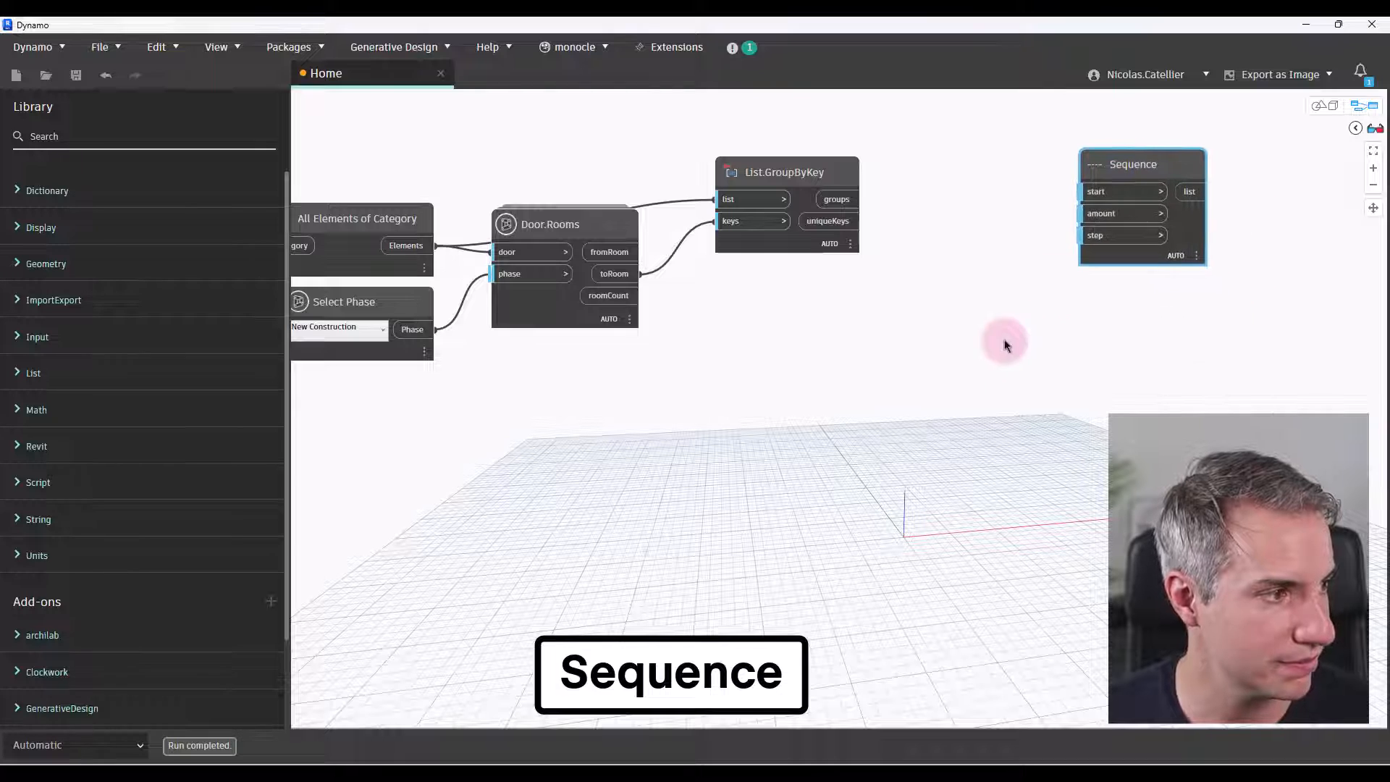
pyautogui.moveTo(928, 184)
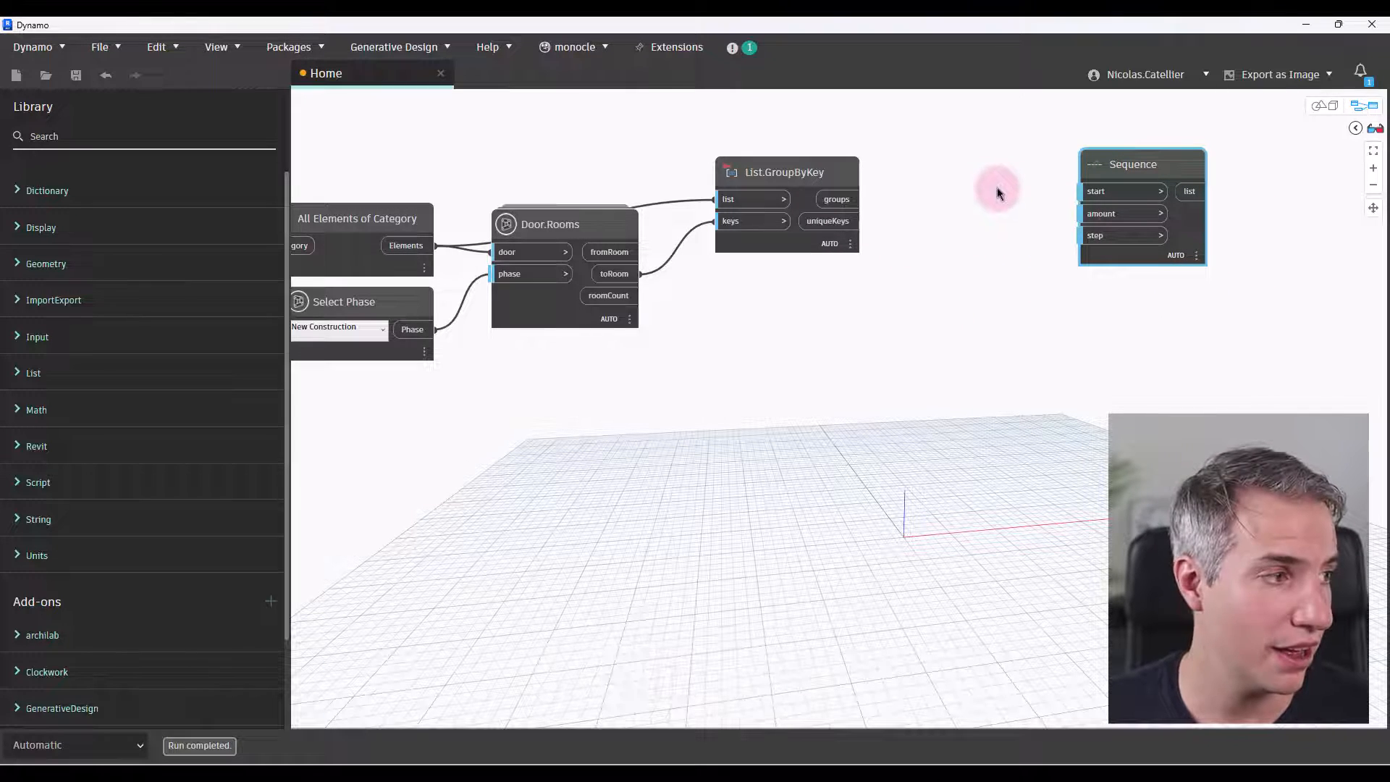
pyautogui.click(1132, 164)
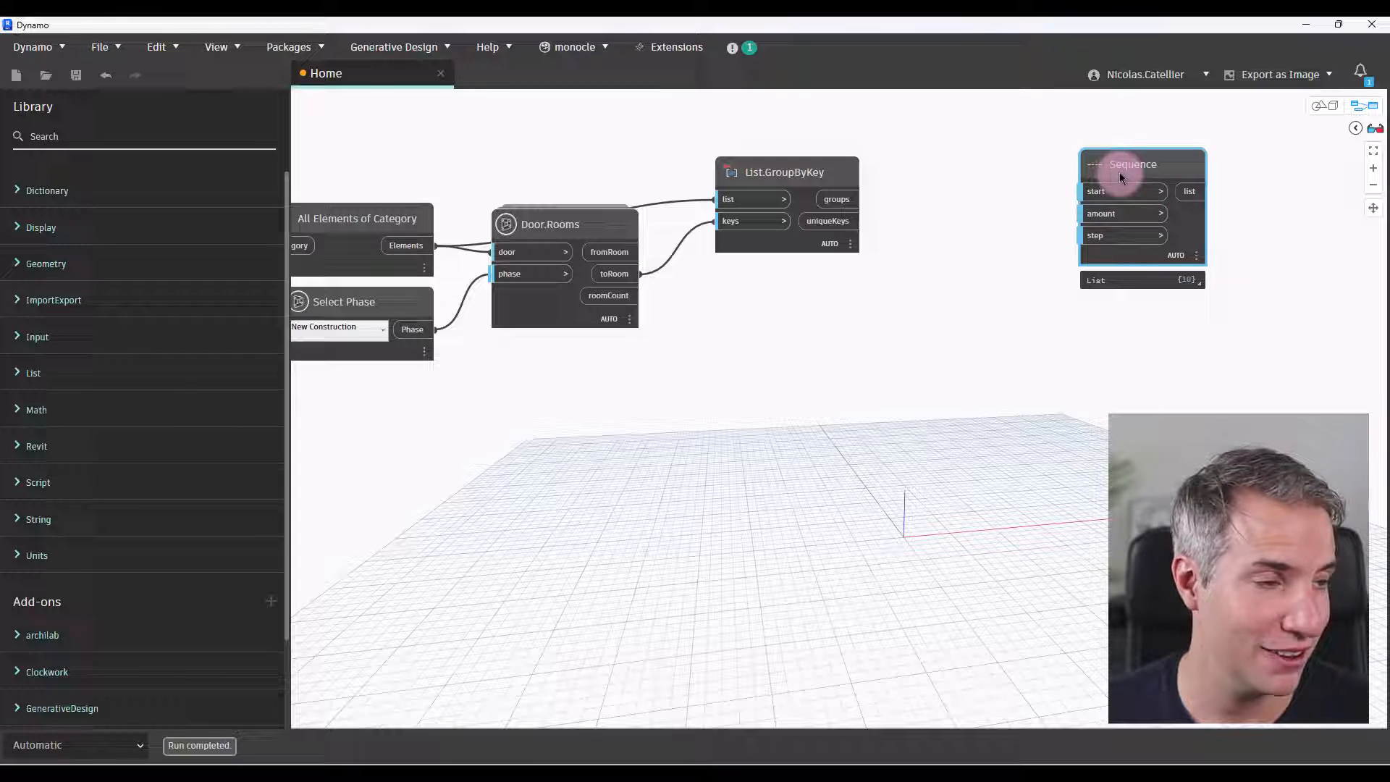
# - Add List.Count of the grouped doors as the Sequence amount
pyautogui.rightClick(936, 187)
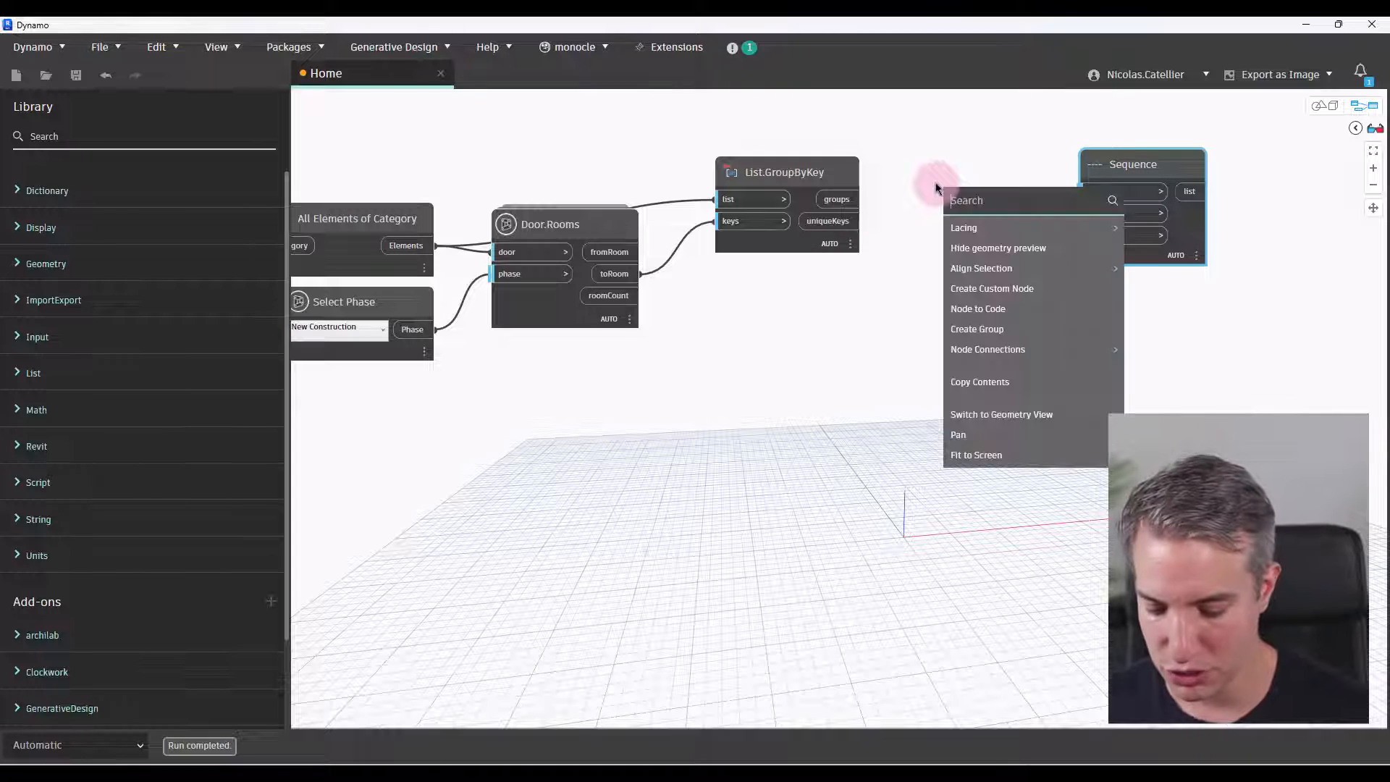
pyautogui.write('list')
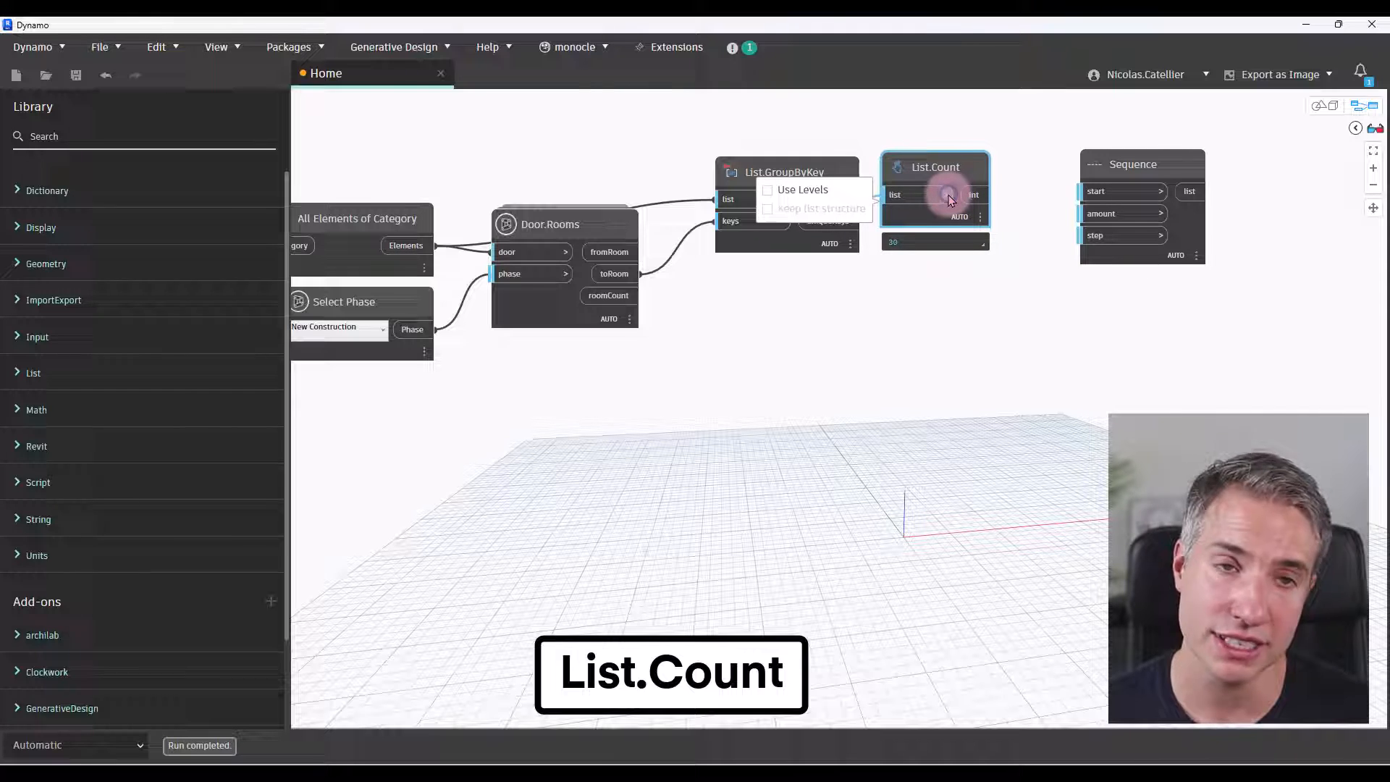
pyautogui.click(768, 188)
pyautogui.write('string')
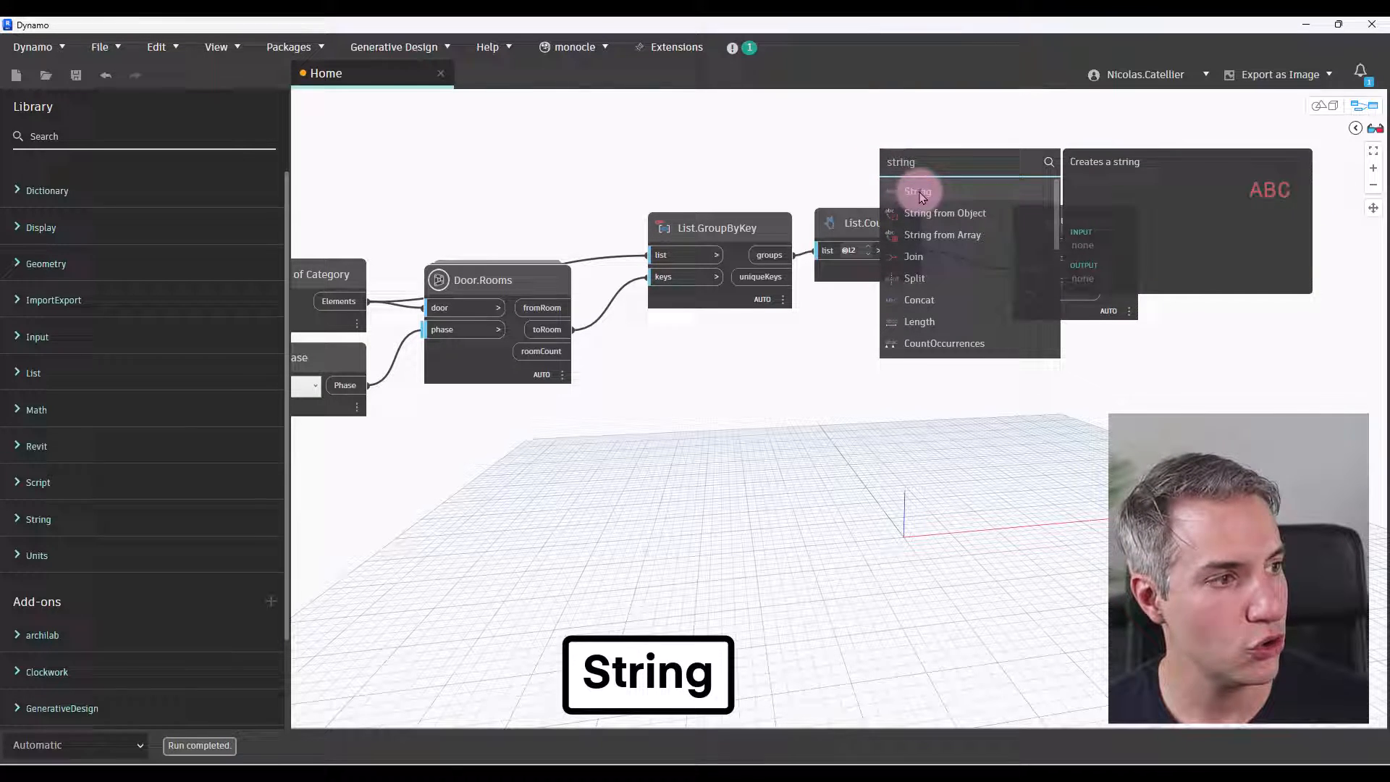
# - Add a String node 'A' as the Sequence start and a Code Block '1;' as its step
pyautogui.click(918, 191)
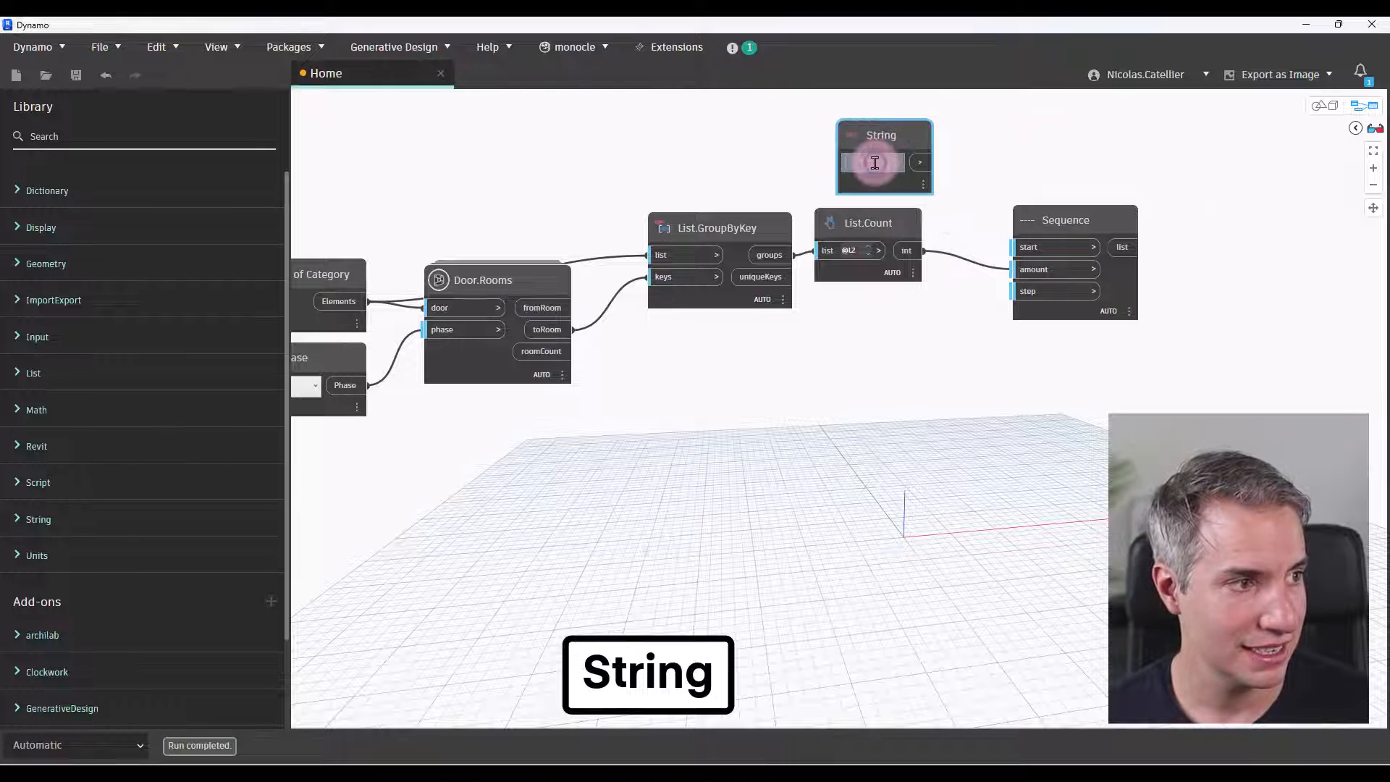
pyautogui.write('A')
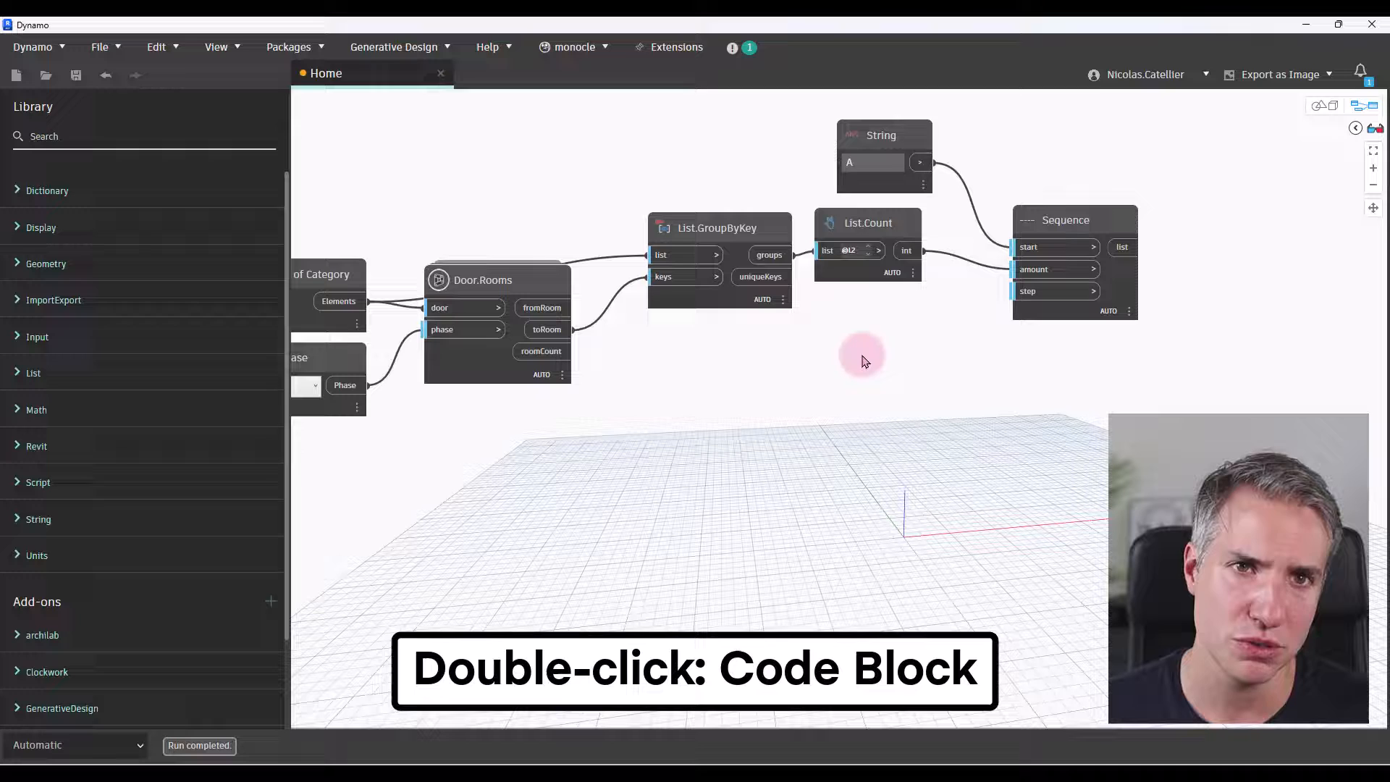
pyautogui.doubleClick(860, 359)
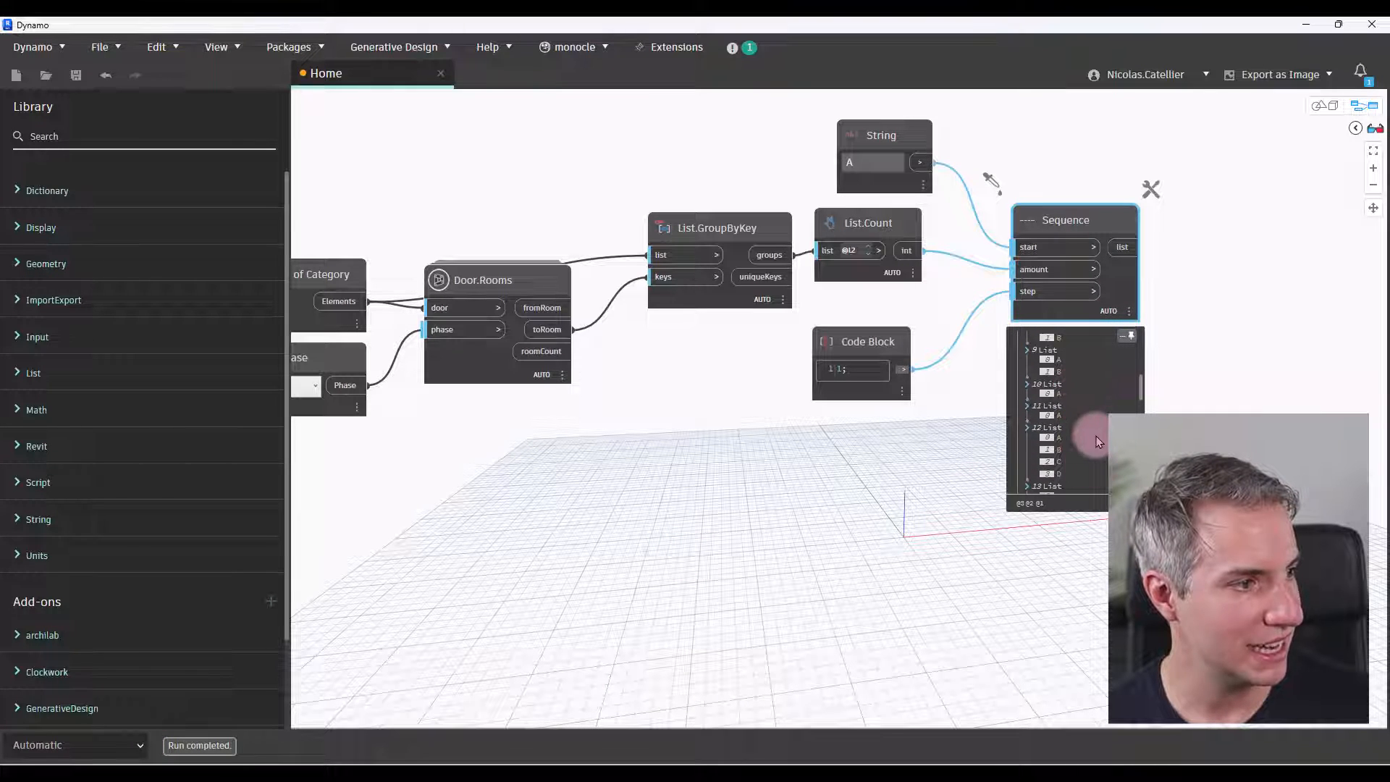
pyautogui.scroll(-3)
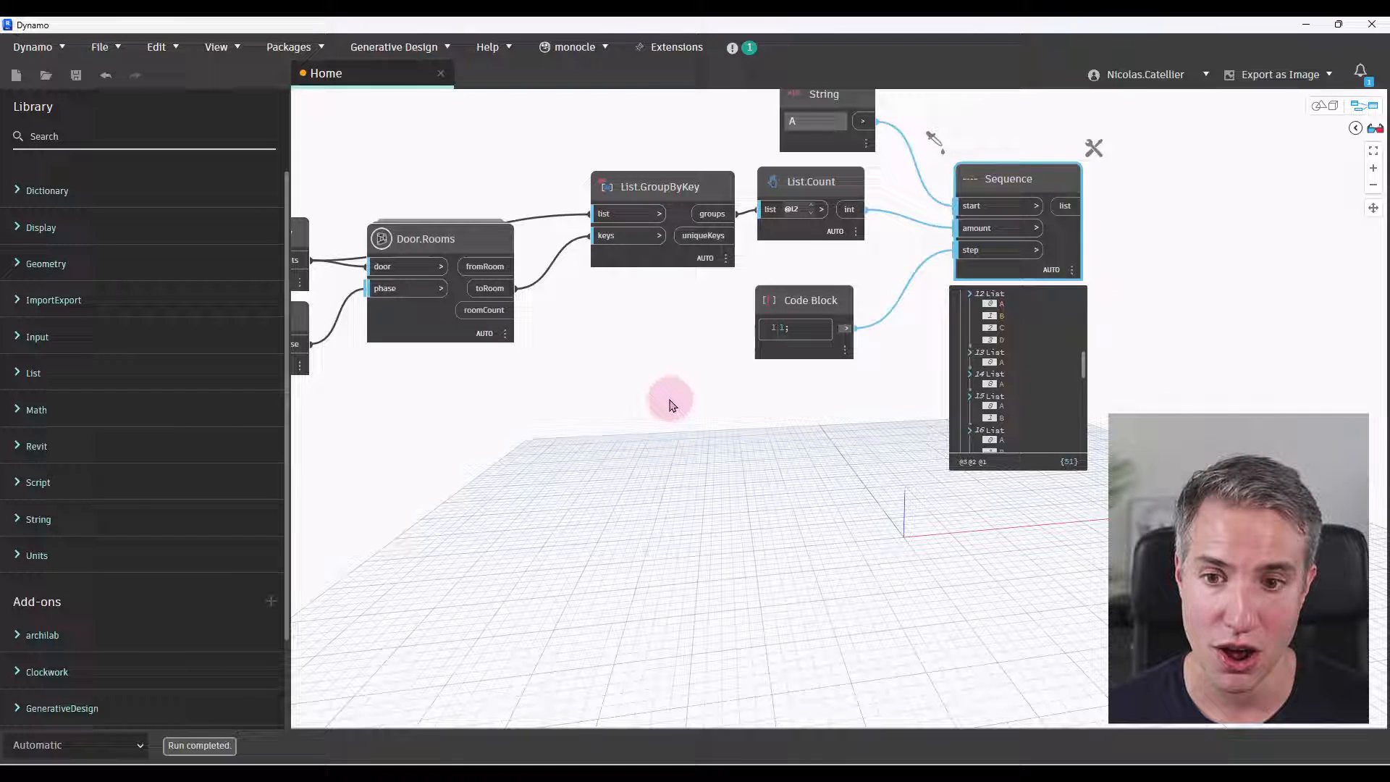
# - Add Room.Number fed by the unique room keys, and start a Code Block for combining values
pyautogui.rightClick(670, 400)
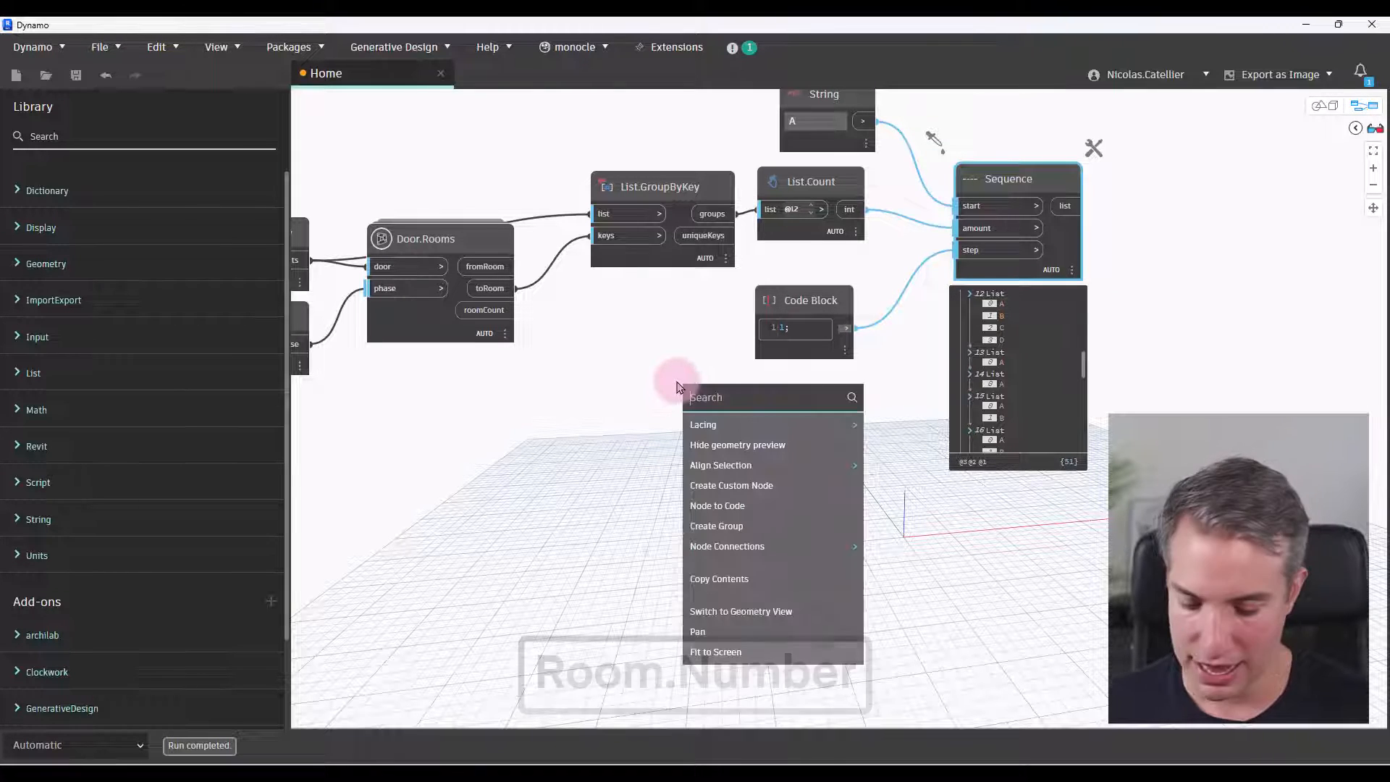
pyautogui.write('room.number')
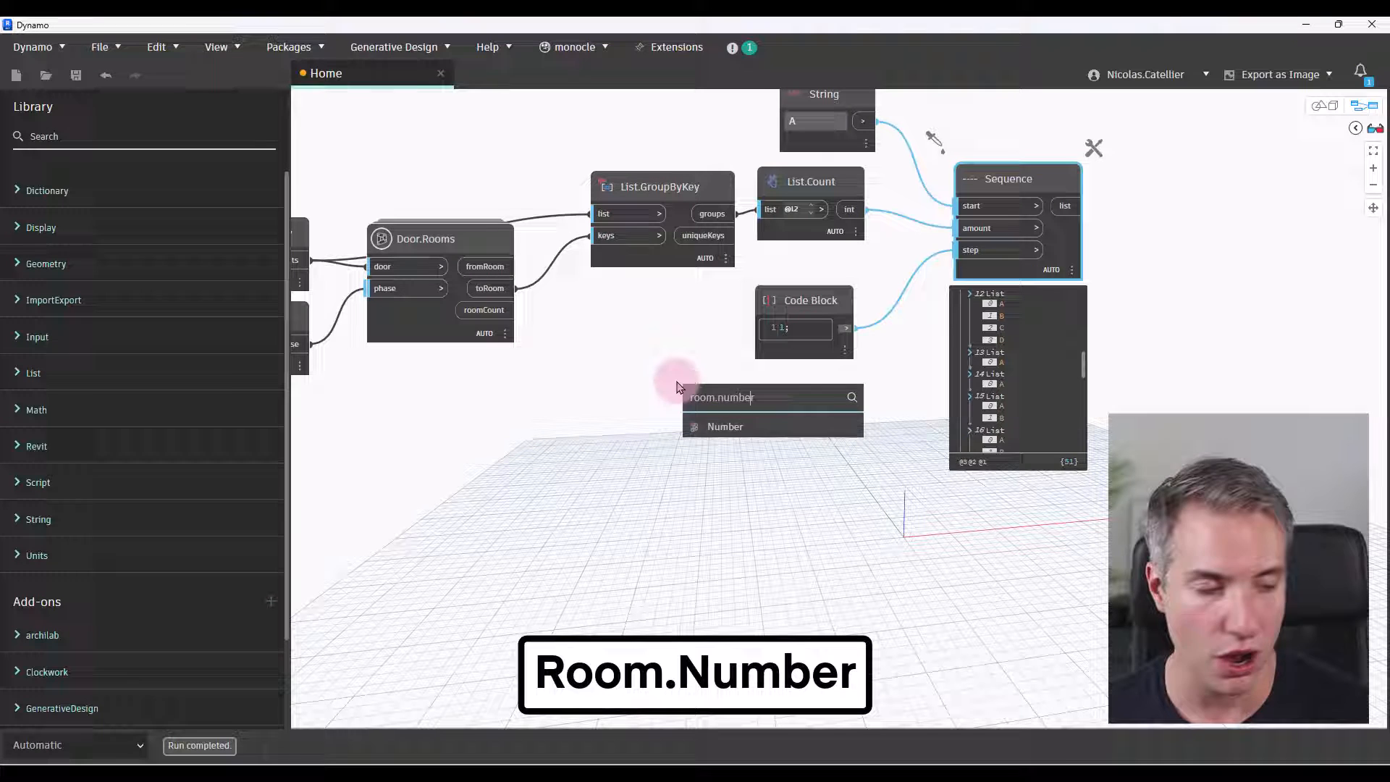
pyautogui.click(726, 426)
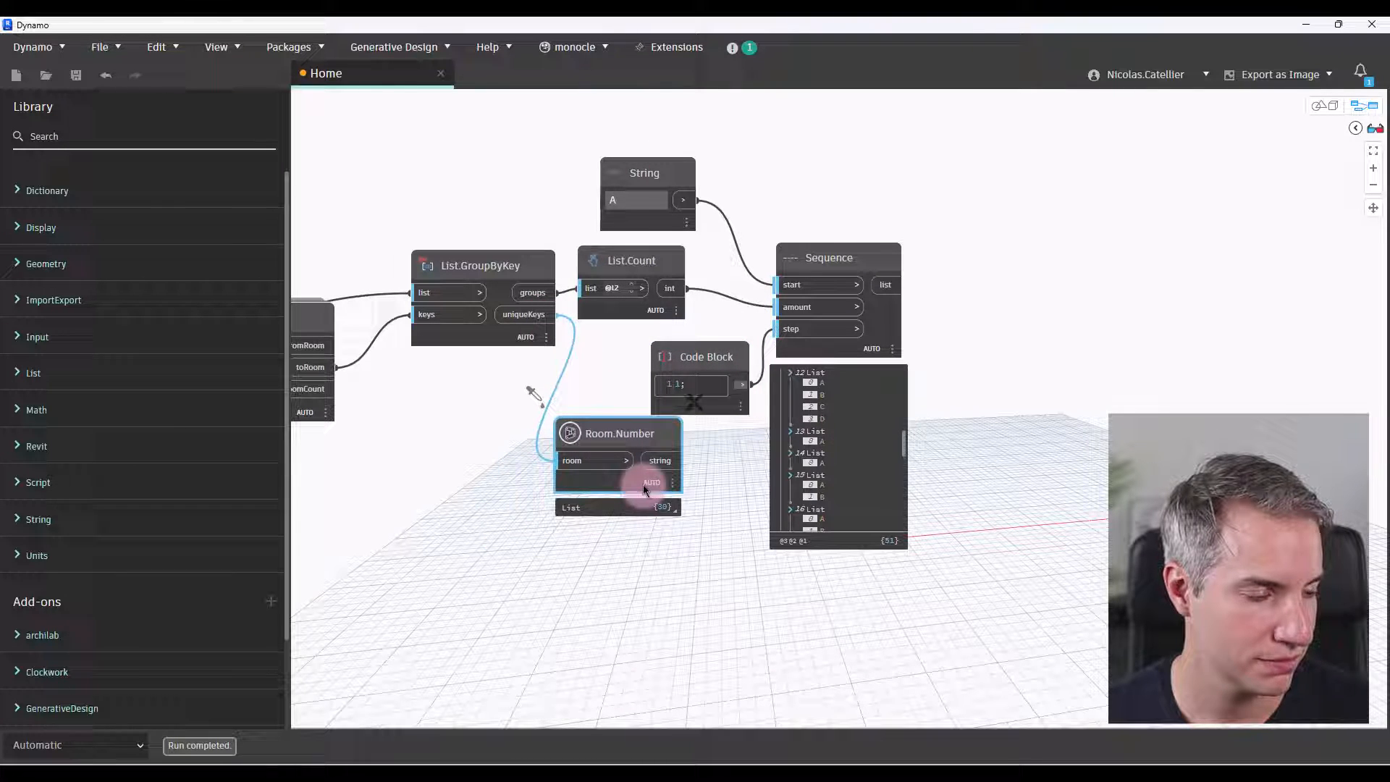
pyautogui.doubleClick(957, 310)
pyautogui.write('ROOM+"')
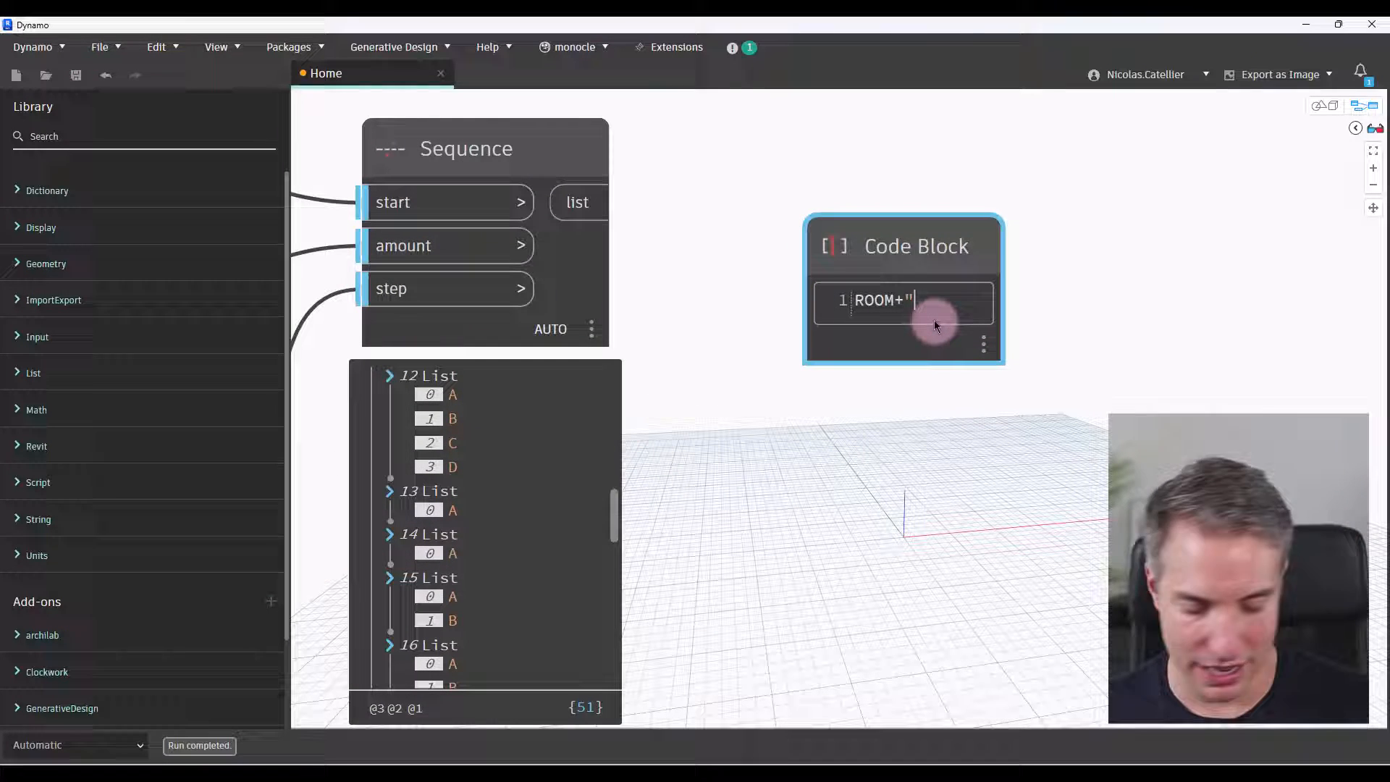
# - Enter ROOM+"-"+NUMBER; in the Code Block to join room number, hyphen and sequence letter
pyautogui.write('-"+NUMBER;')
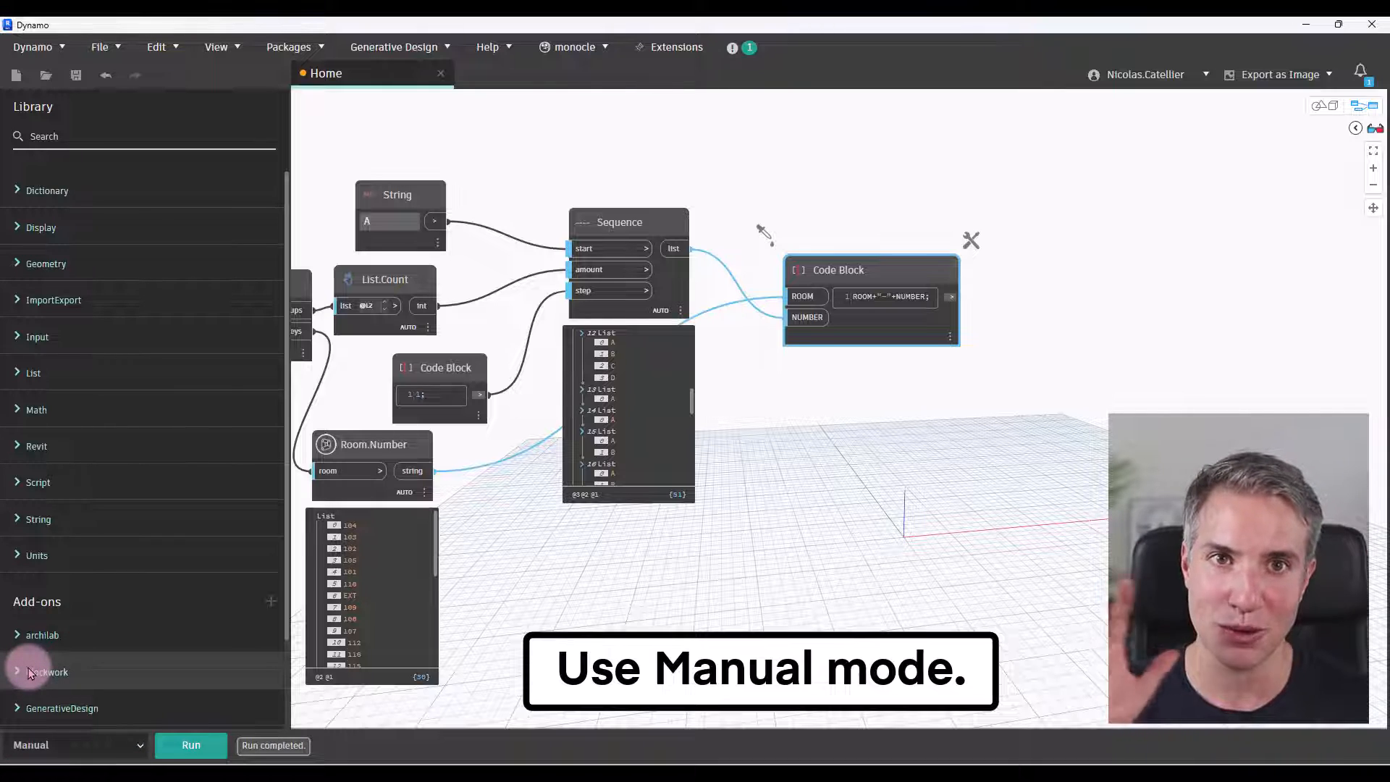
# - Switch the graph's run mode to Manual and run it once
pyautogui.click(192, 744)
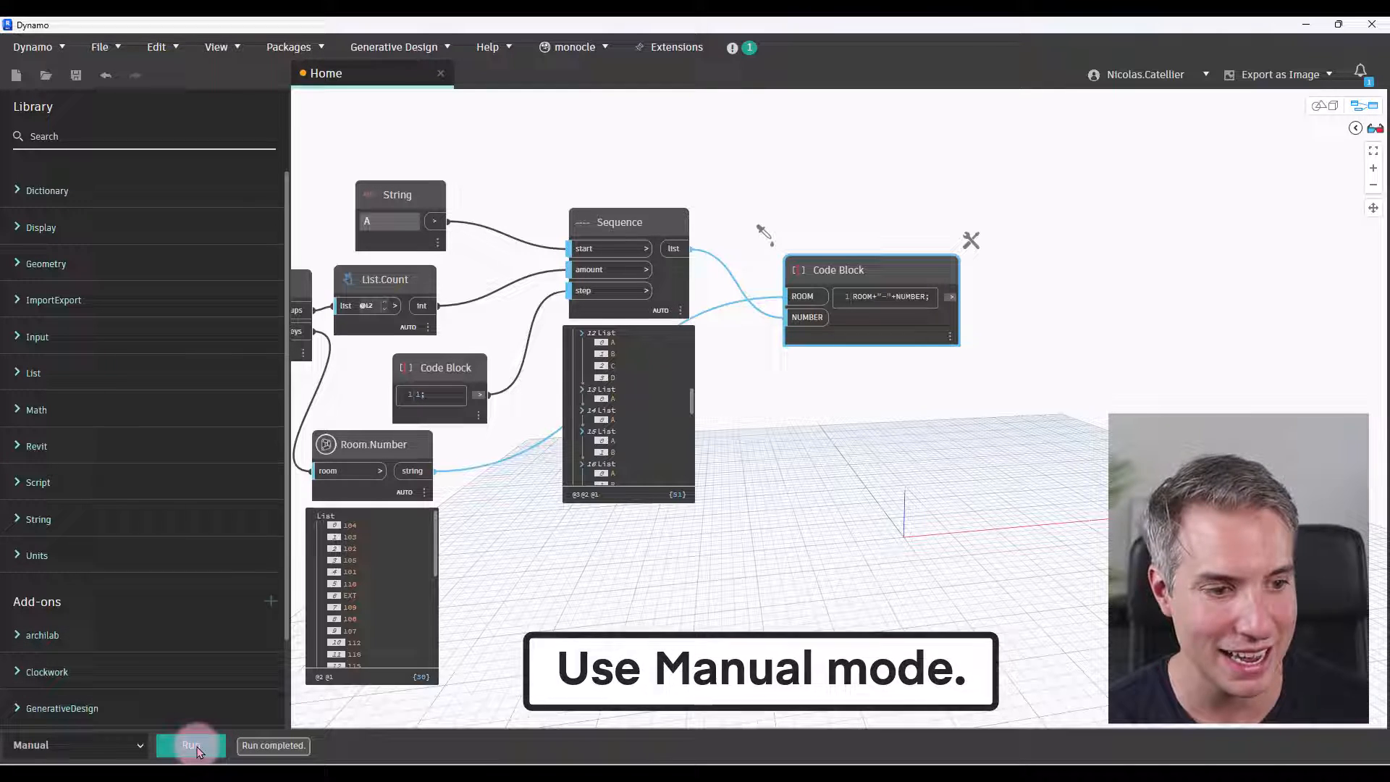
pyautogui.click(191, 744)
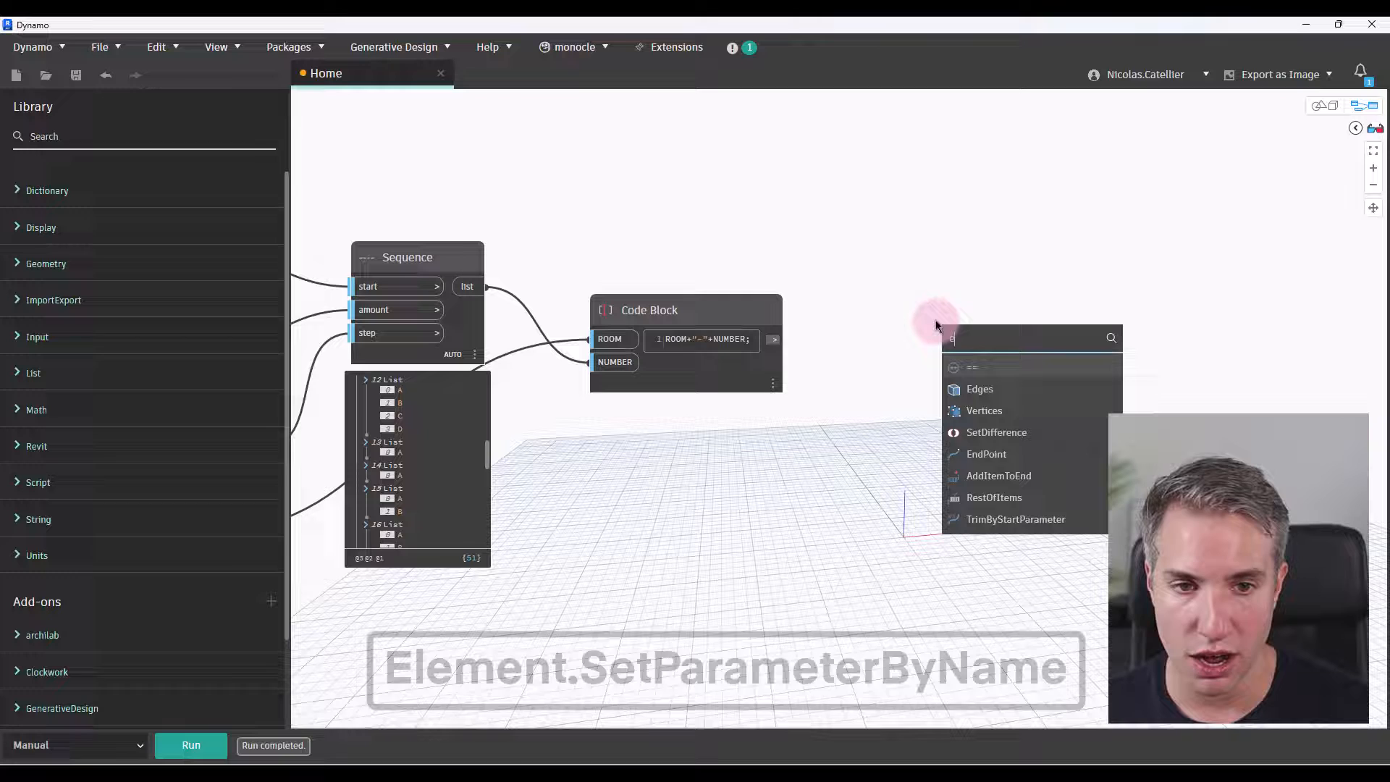
# - Add Element.SetParameterByName writing the combined values into each door's "Mark" parameter
pyautogui.write('element.se')
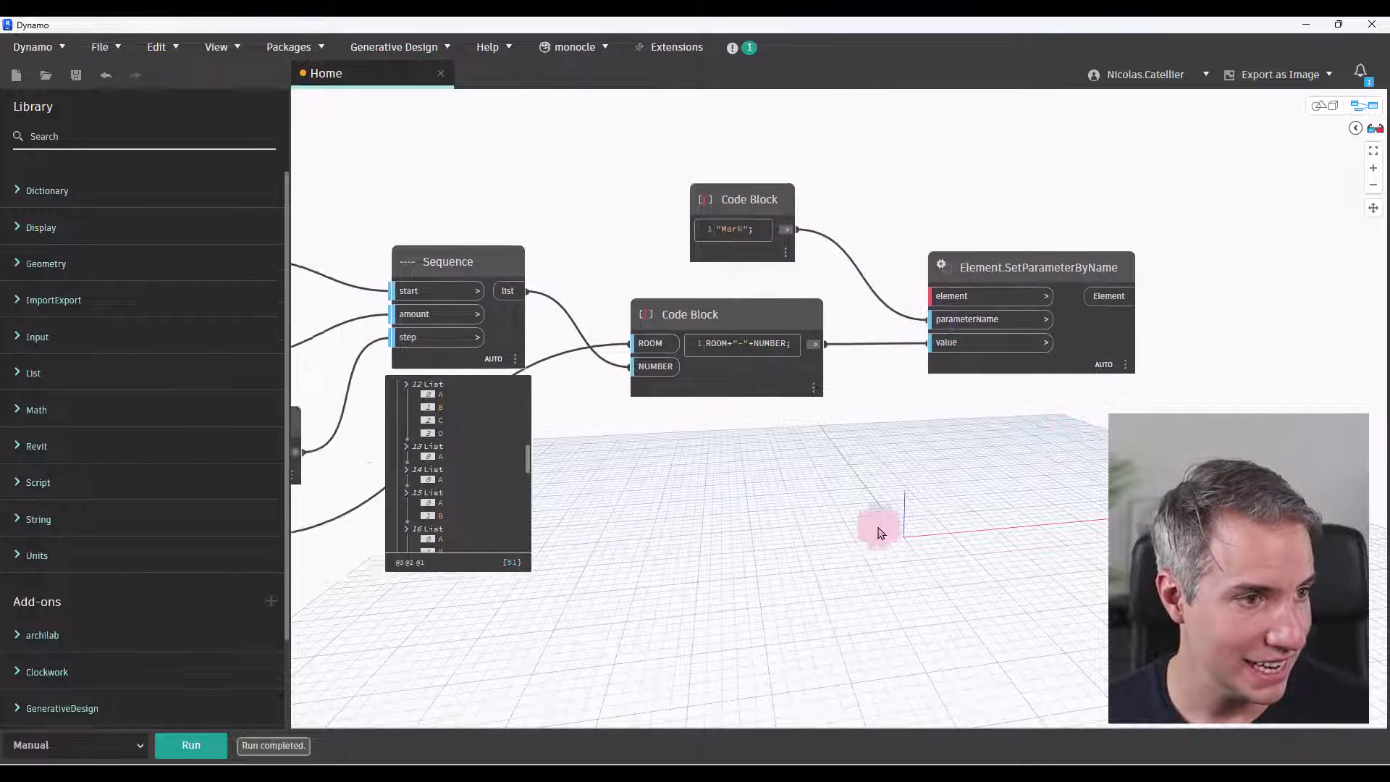
pyautogui.moveTo(882, 531); pyautogui.dragTo(723, 505)
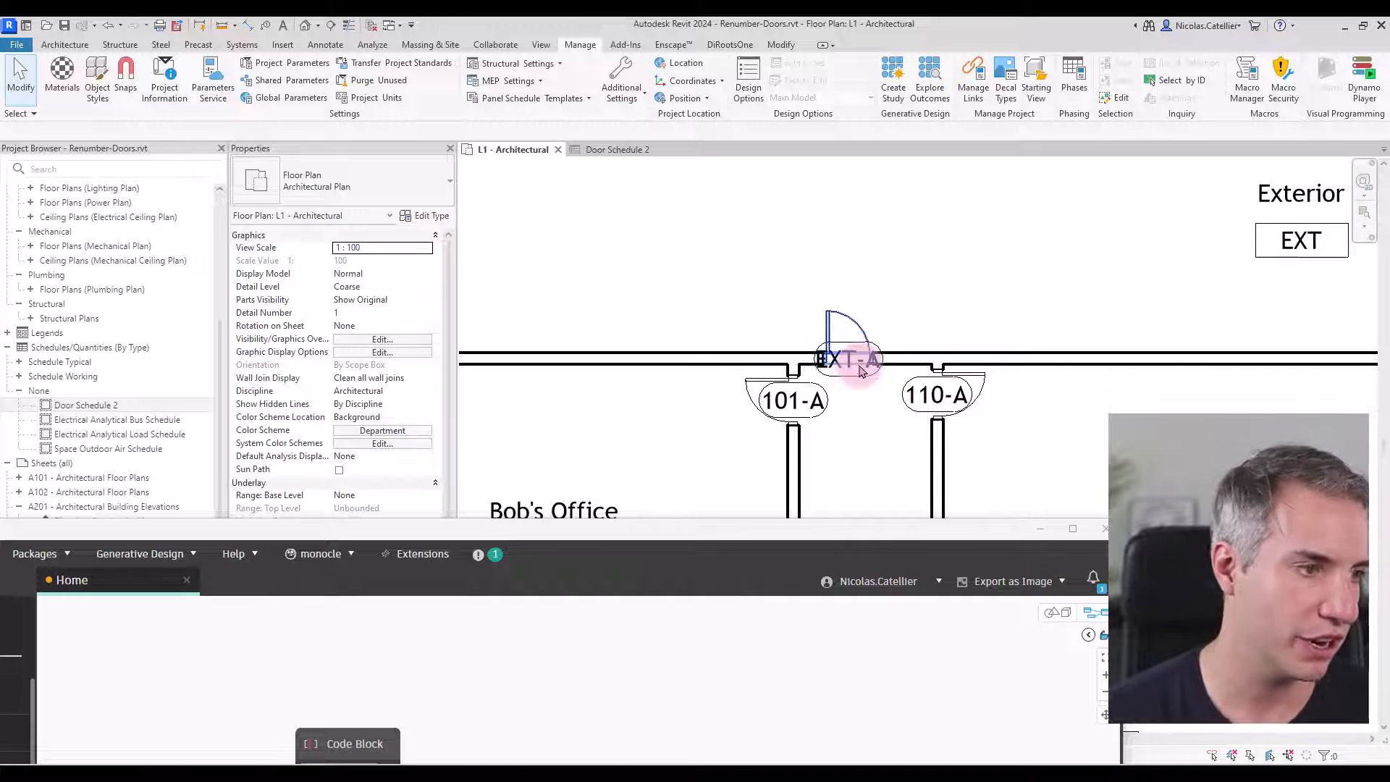
# - Check the exterior doors tagged EXT-A and EXT-D against their rows in Door Schedule 2
pyautogui.click(609, 149)
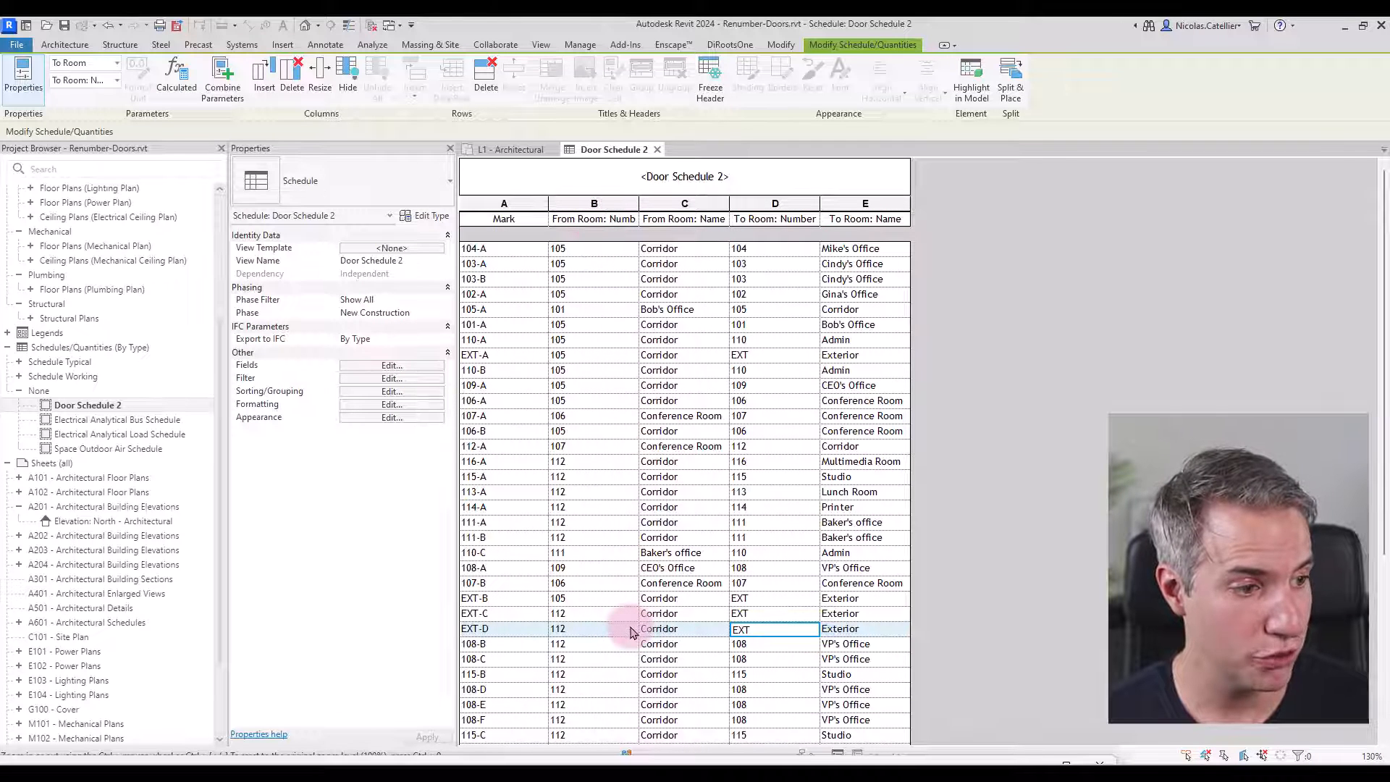
pyautogui.click(594, 628)
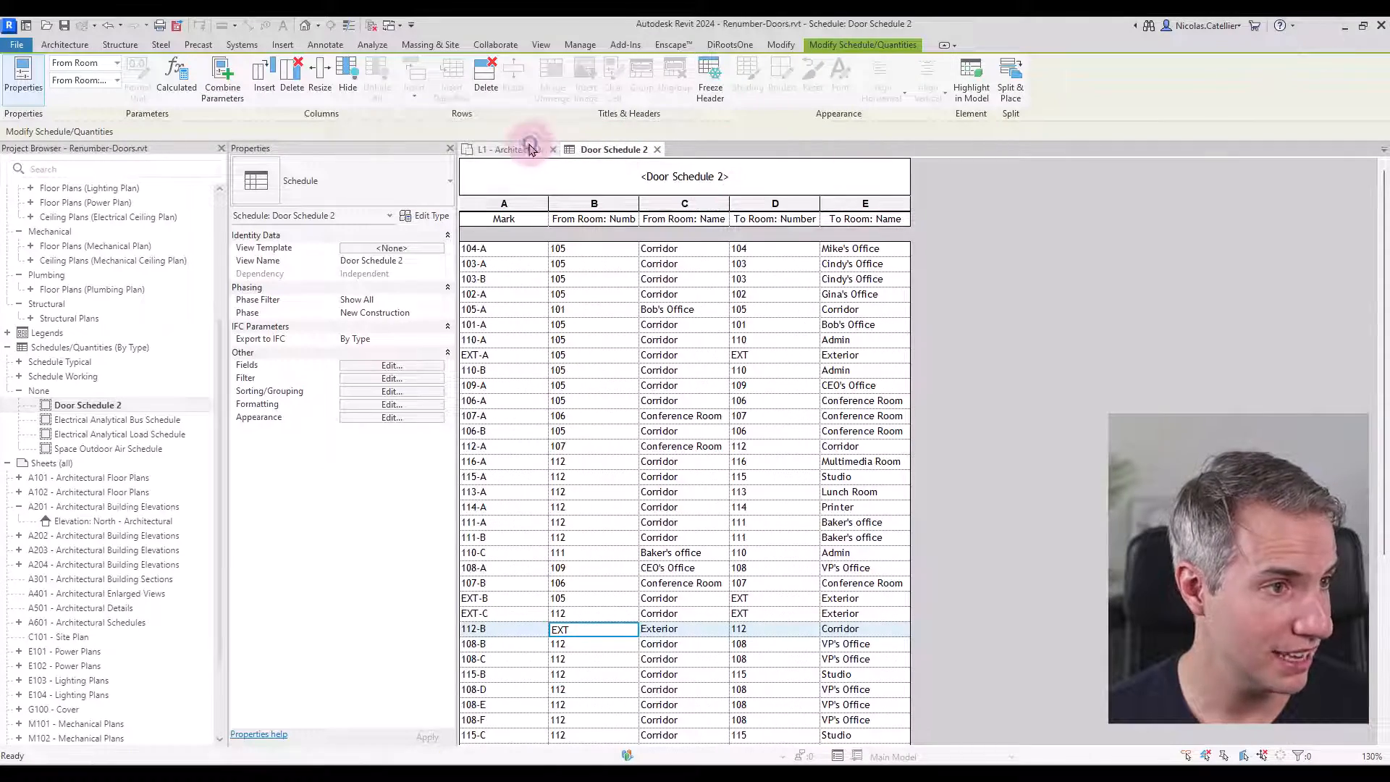
pyautogui.click(501, 150)
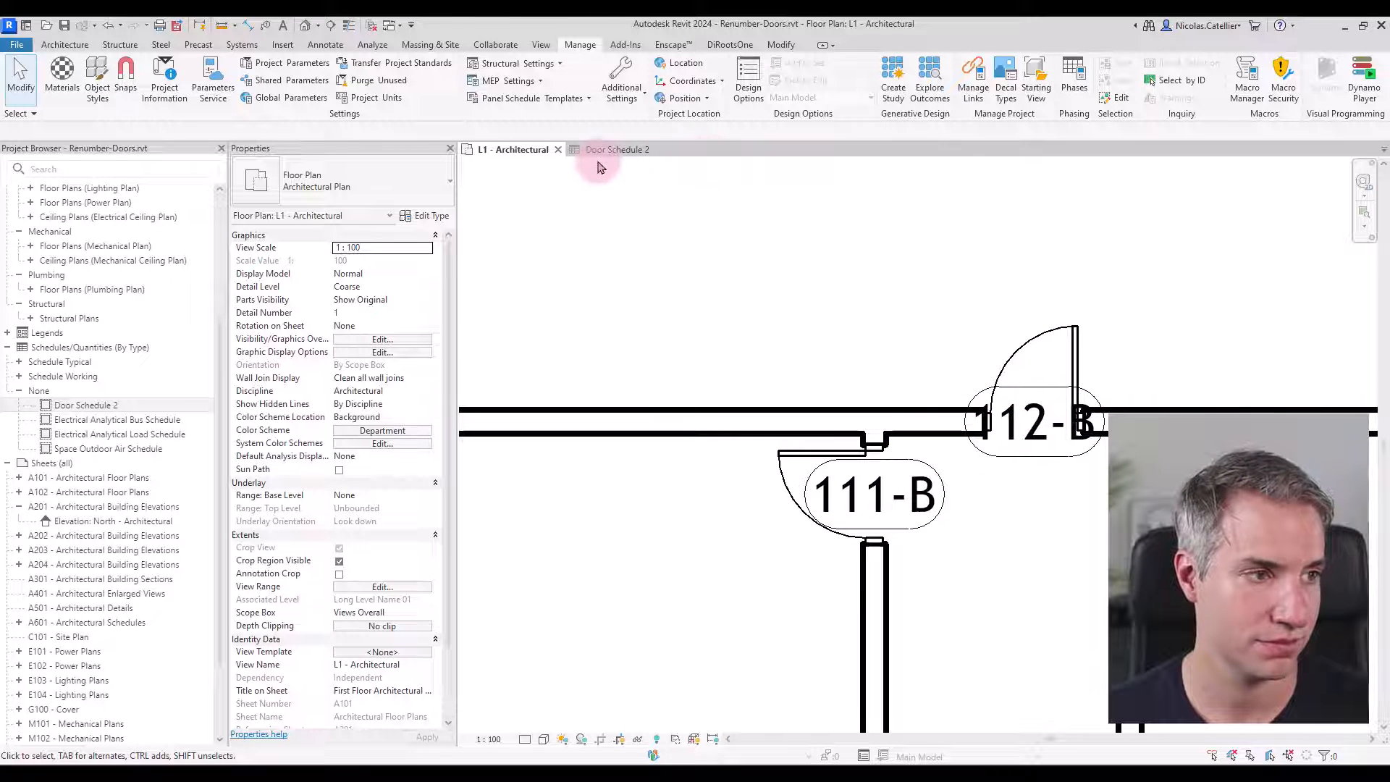
pyautogui.click(616, 150)
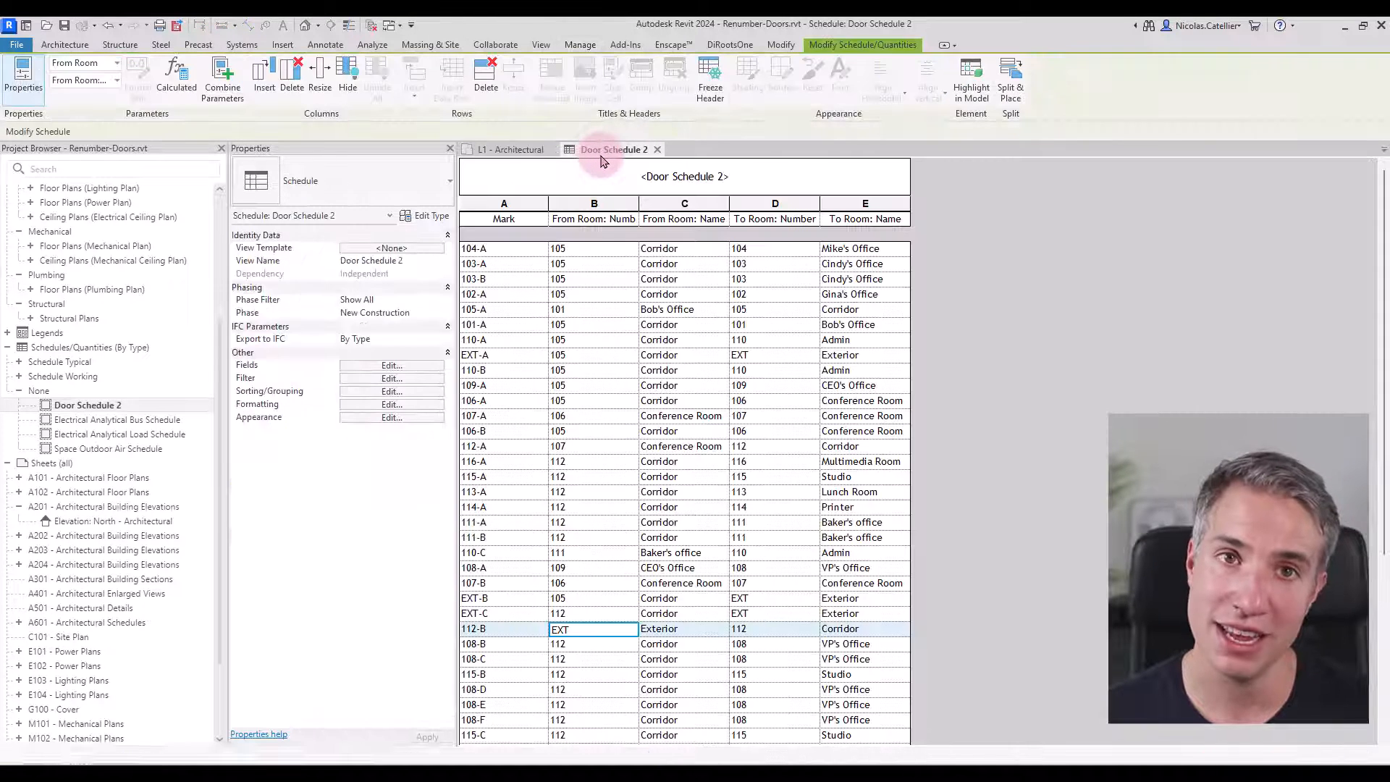
pyautogui.click(511, 149)
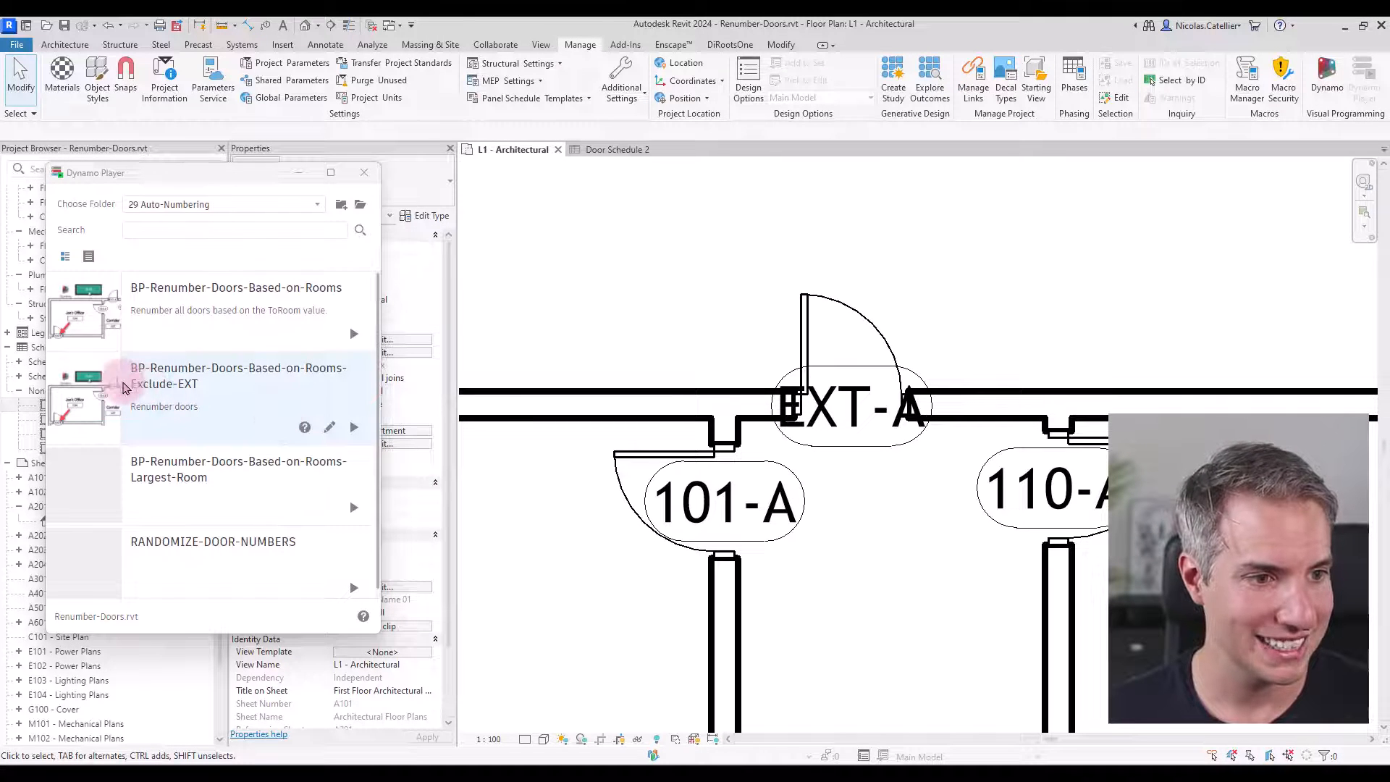
pyautogui.moveTo(177, 382)
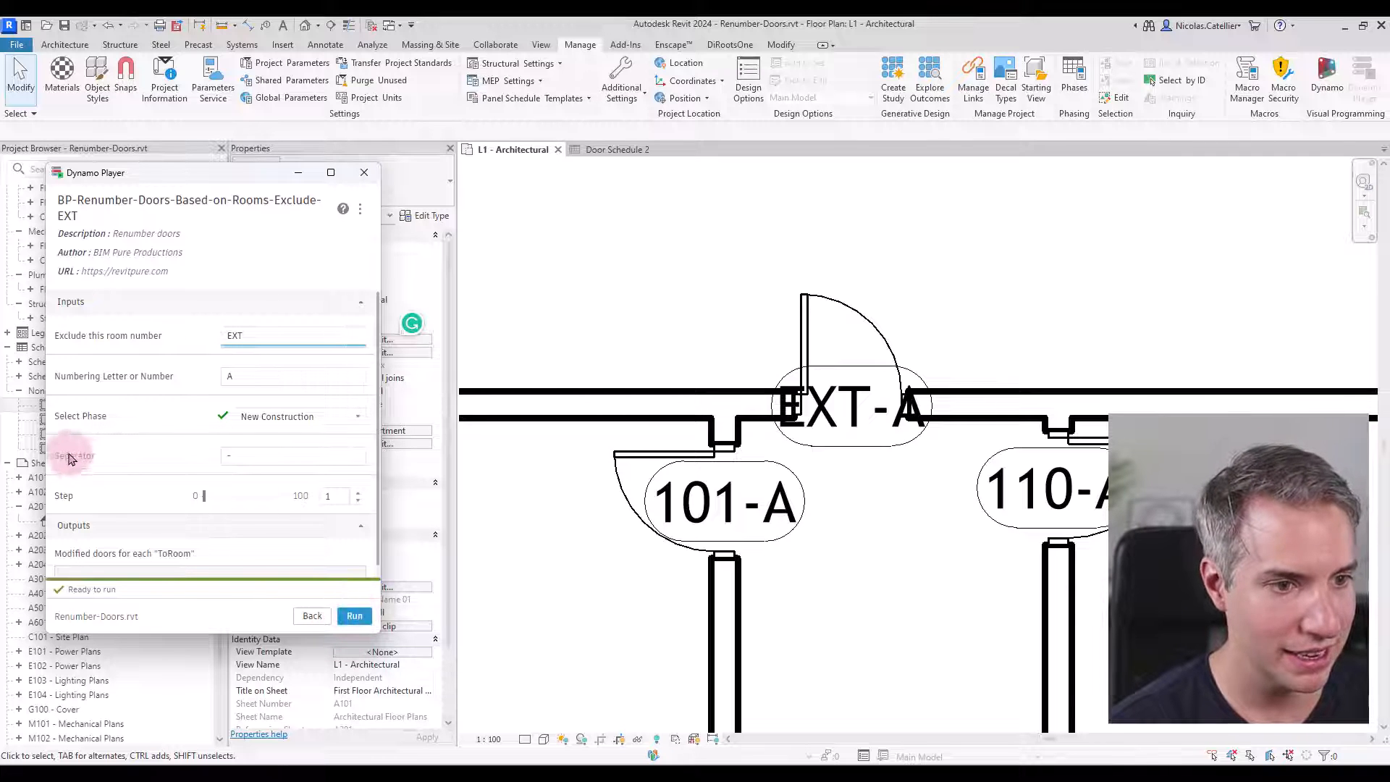
# - Run the Exclude-EXT script with the Separator set to '_' so tags read 101_A, 105_B
pyautogui.click(353, 615)
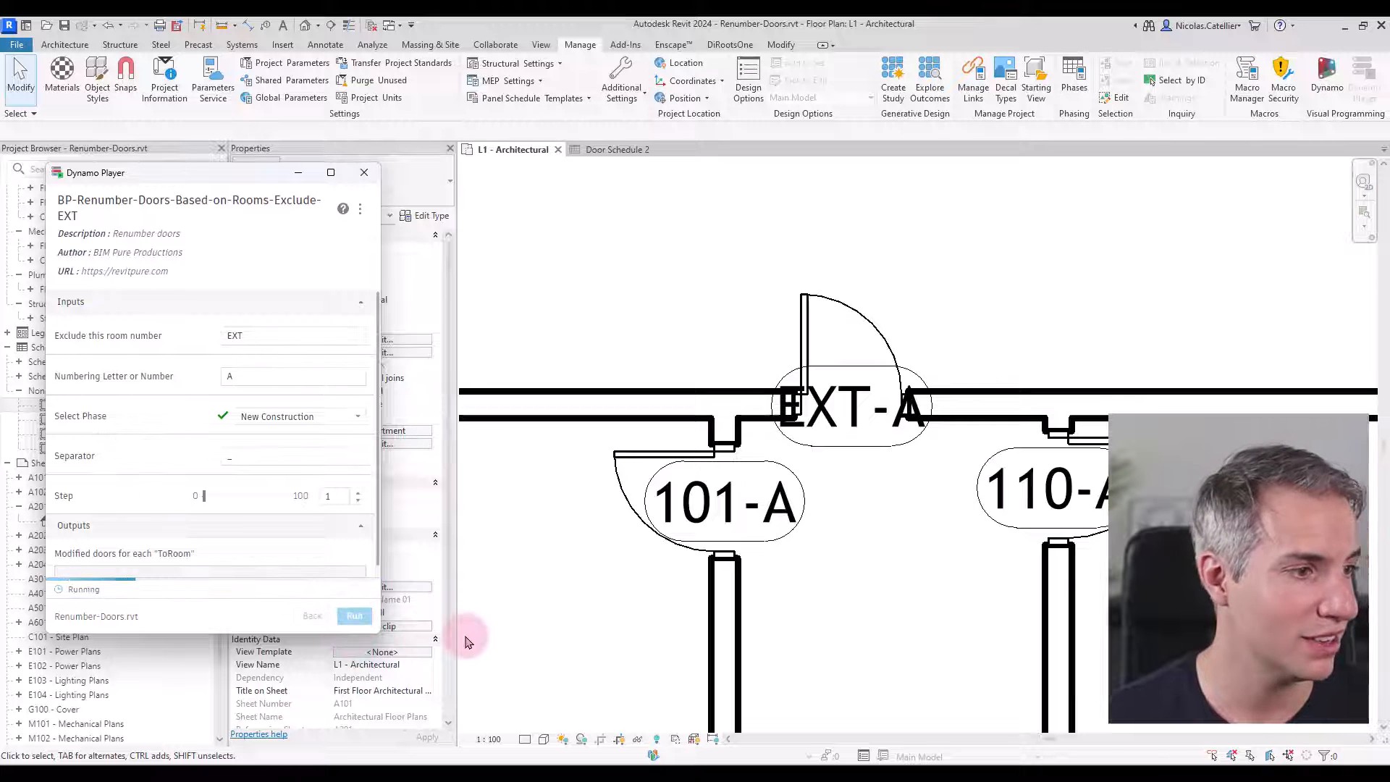
pyautogui.click(353, 615)
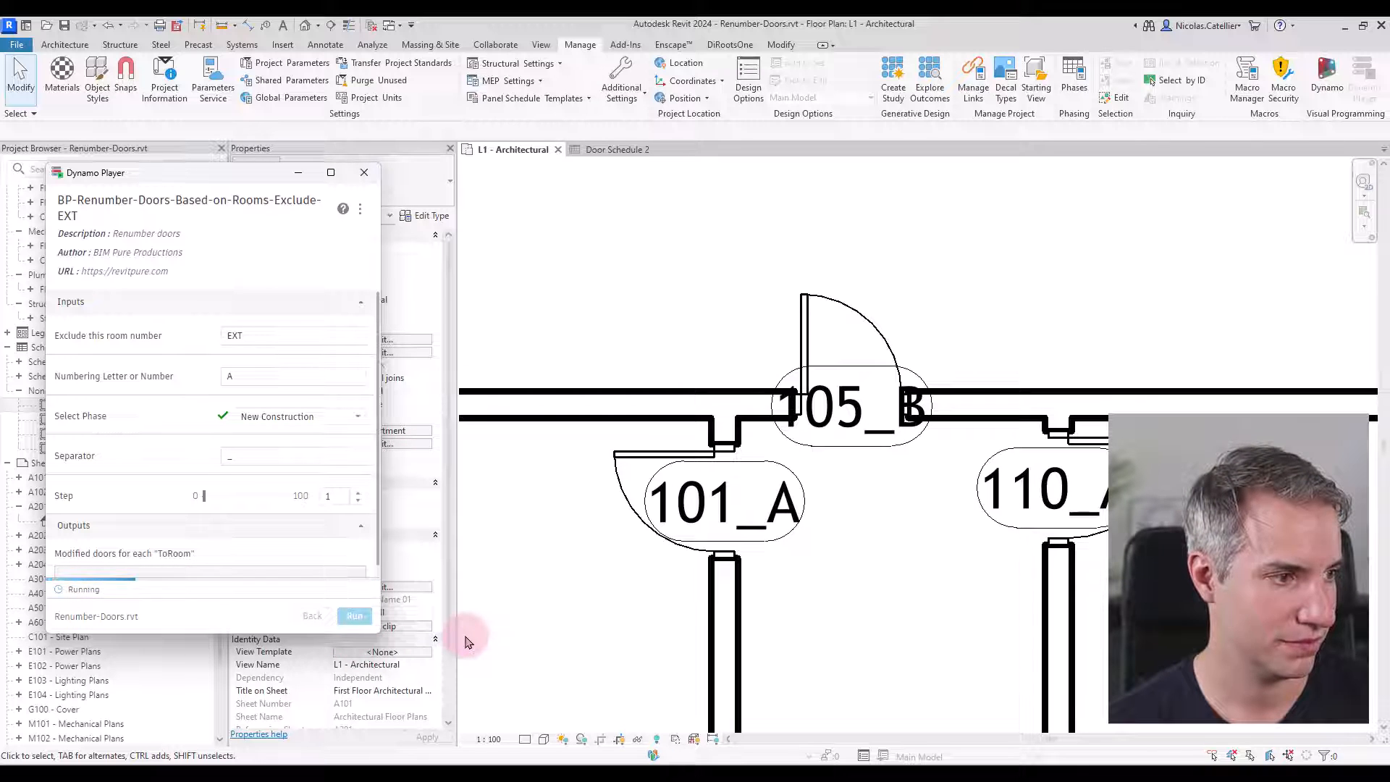